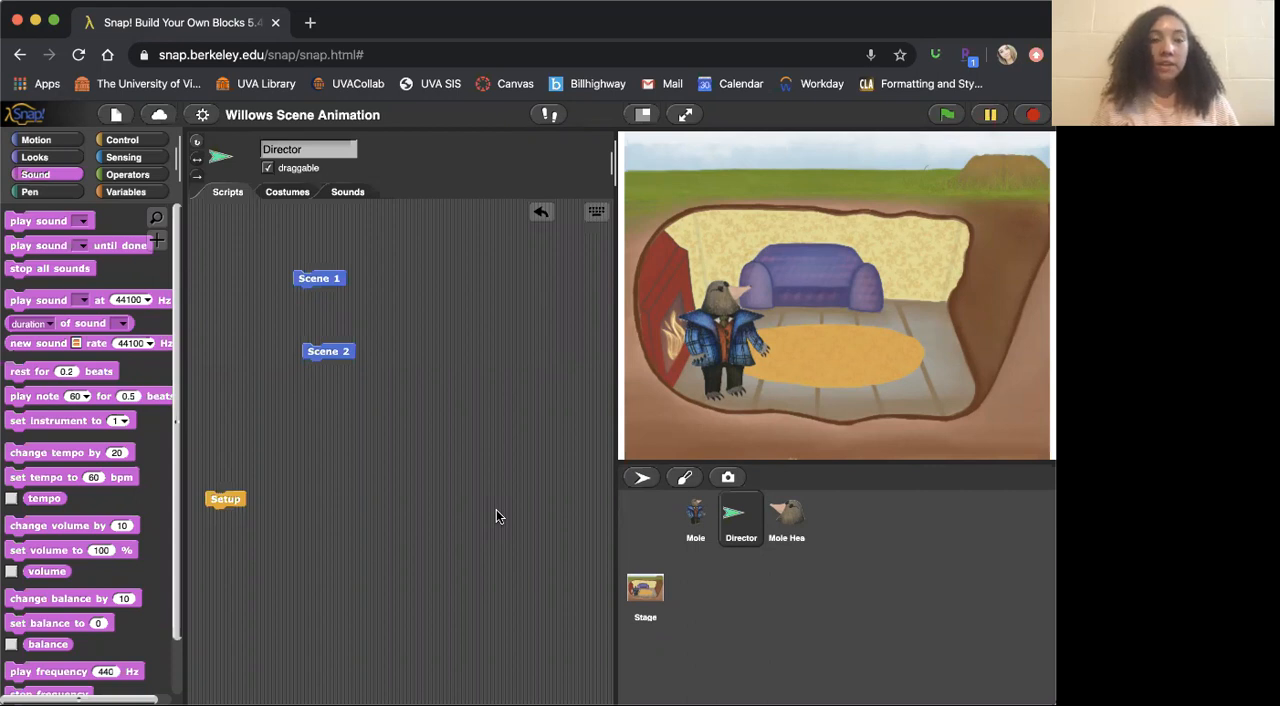
mouse_move(563, 442)
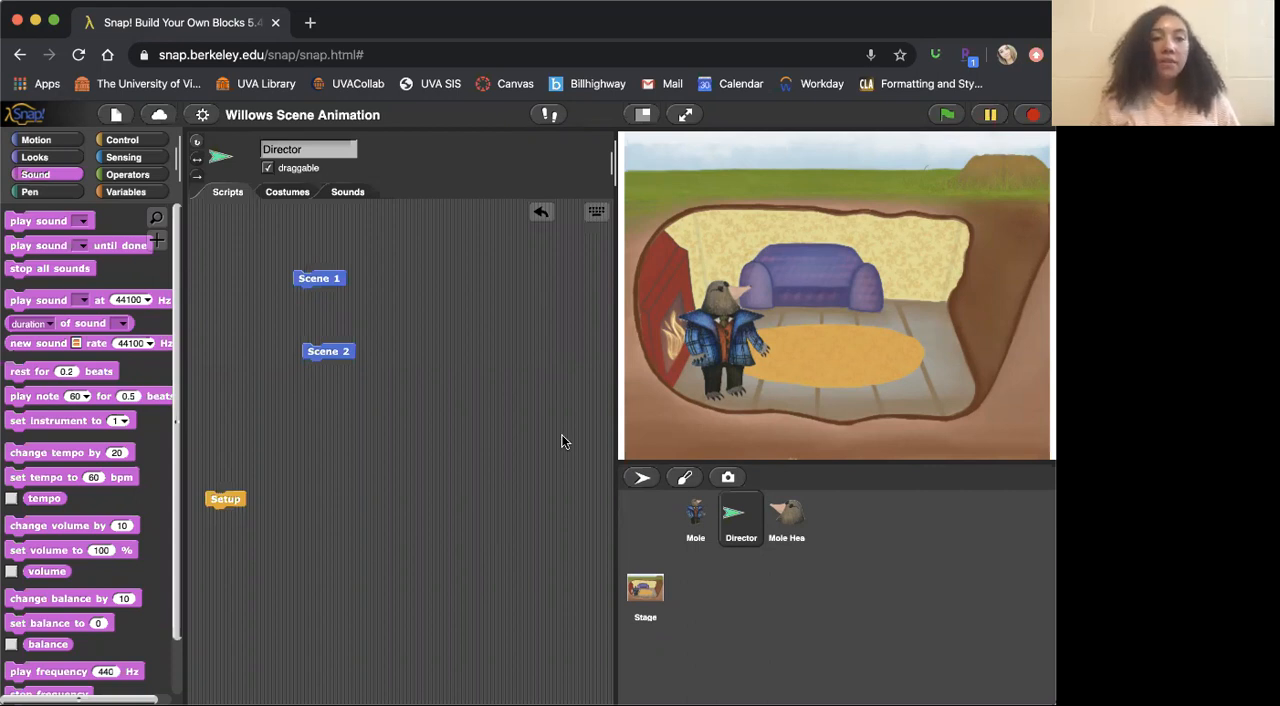
mouse_move(563, 419)
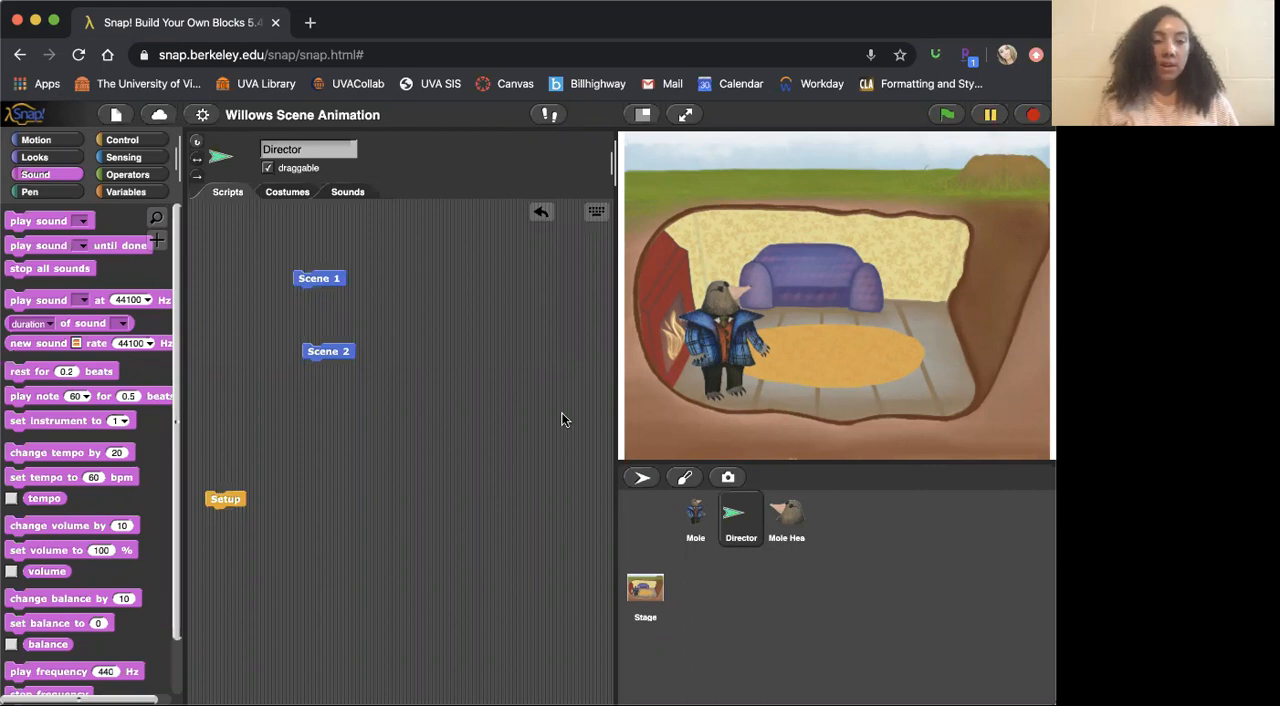
mouse_move(353, 192)
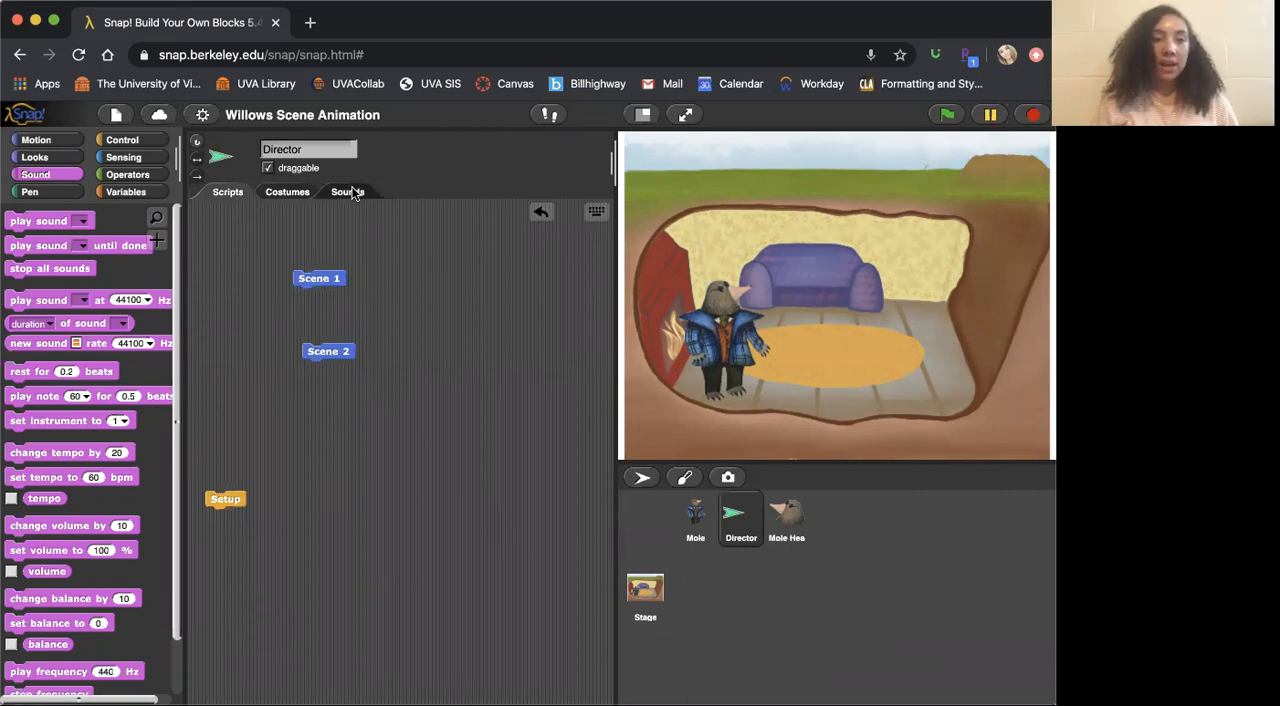
Step: Show the Director's four recorded sounds, then open and dismiss the Sound Recorder
left_click(347, 191)
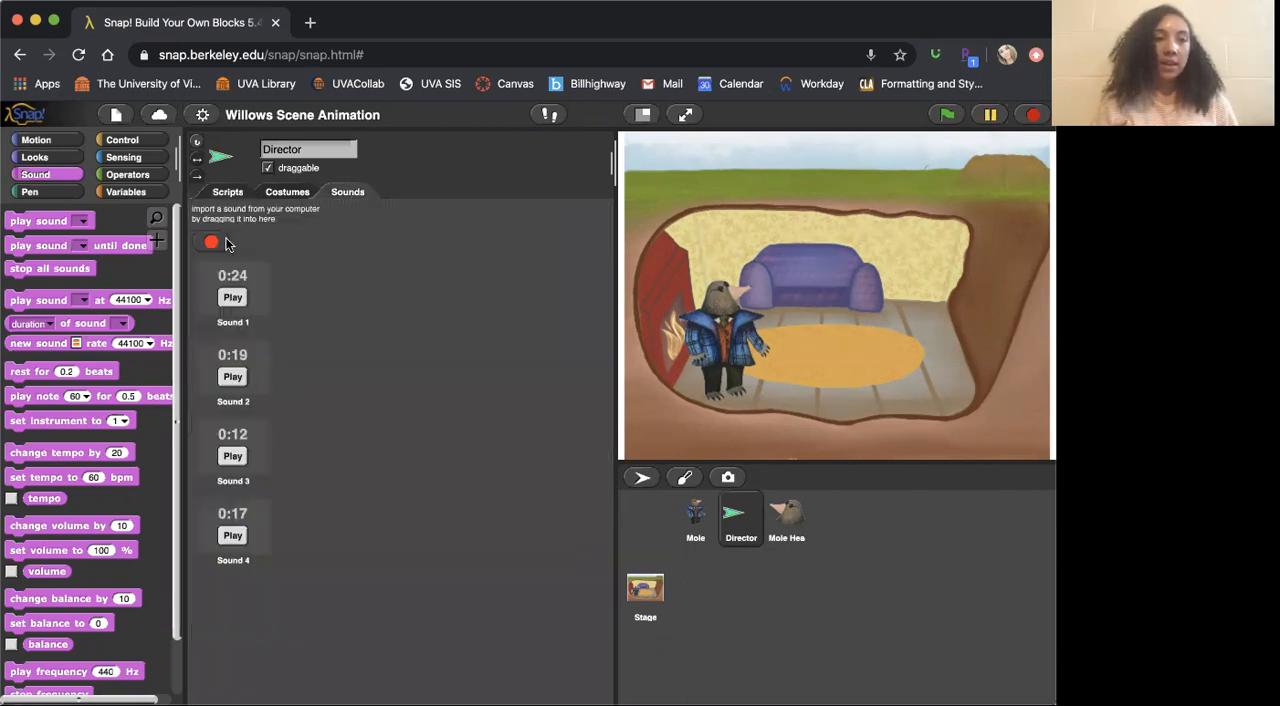
mouse_move(211, 242)
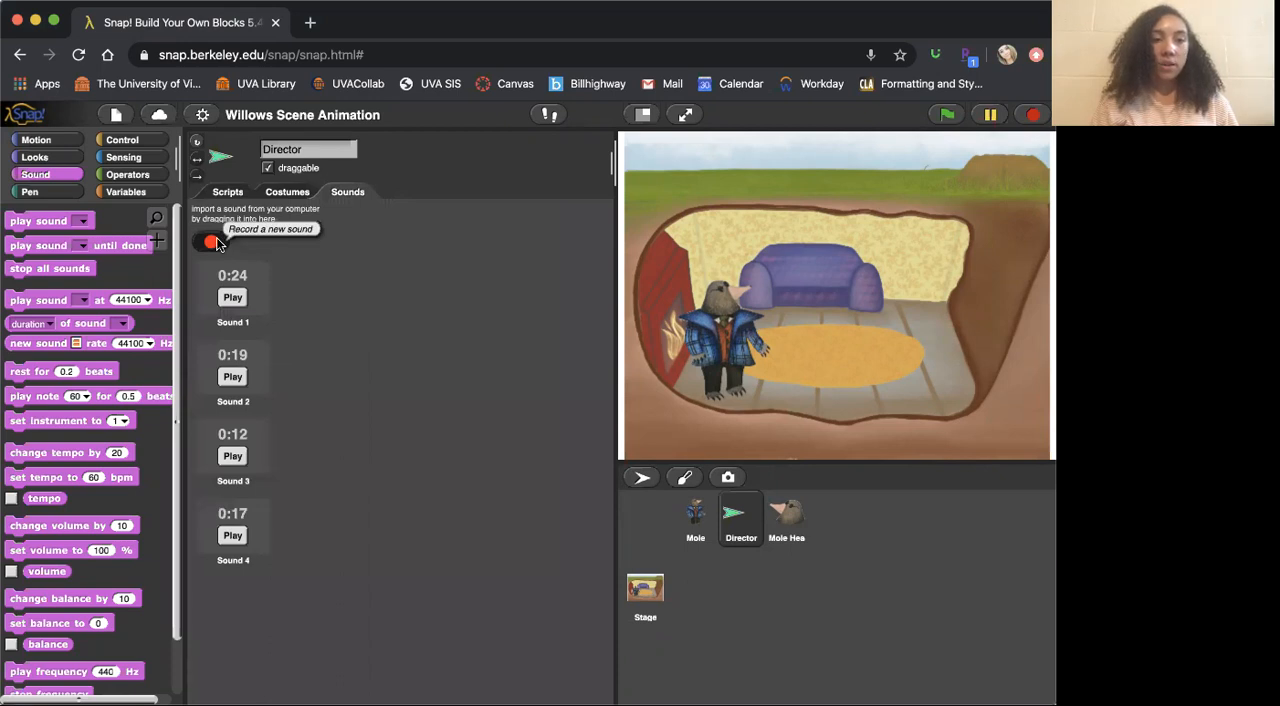
left_click(210, 242)
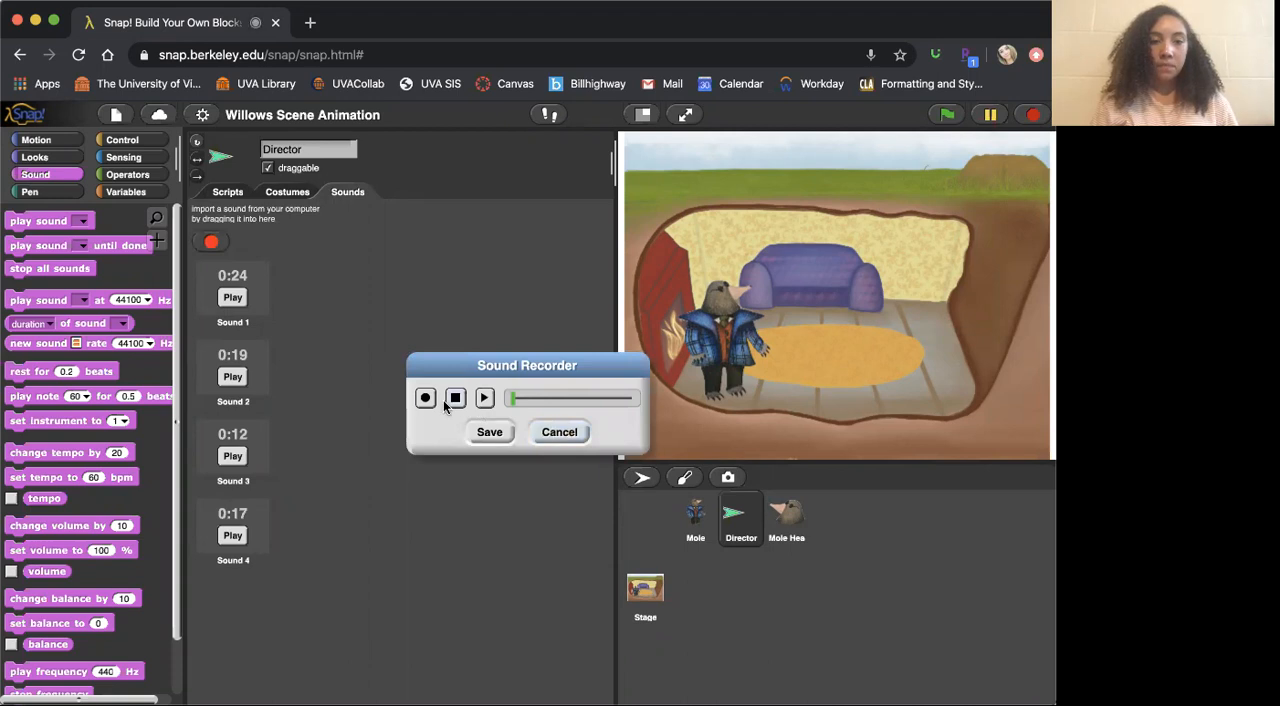
left_click(559, 431)
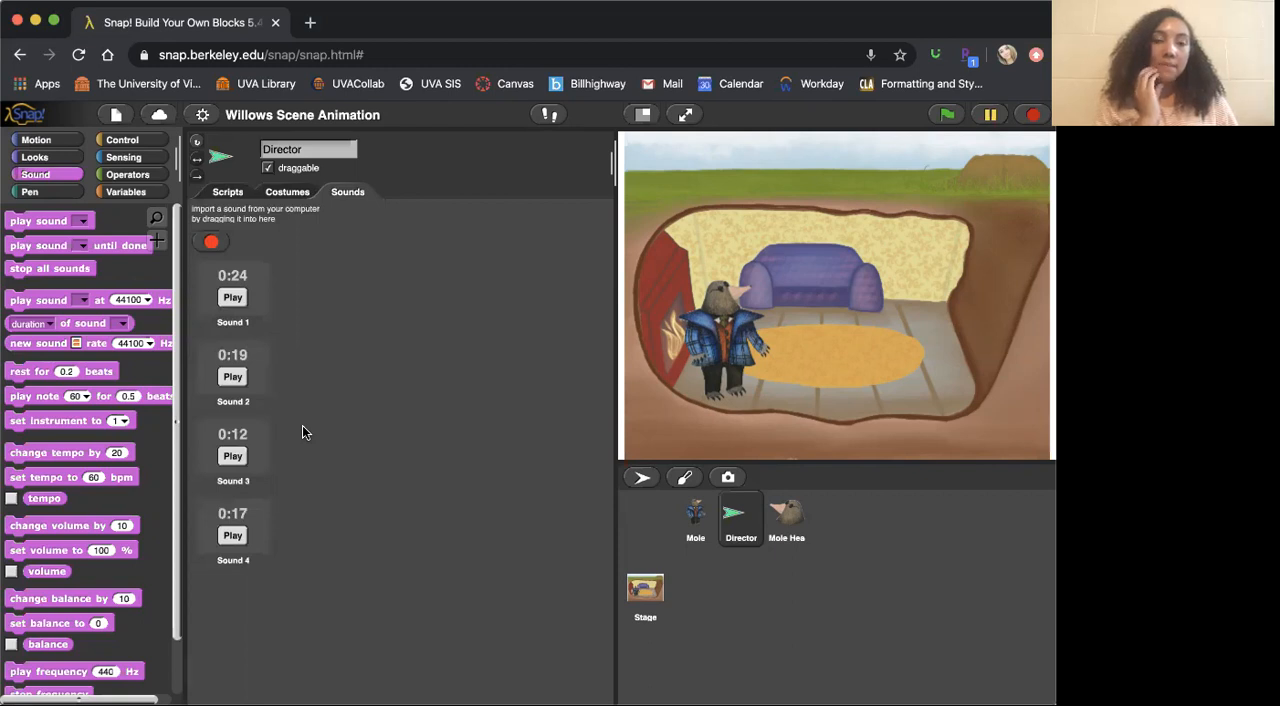
mouse_move(315, 319)
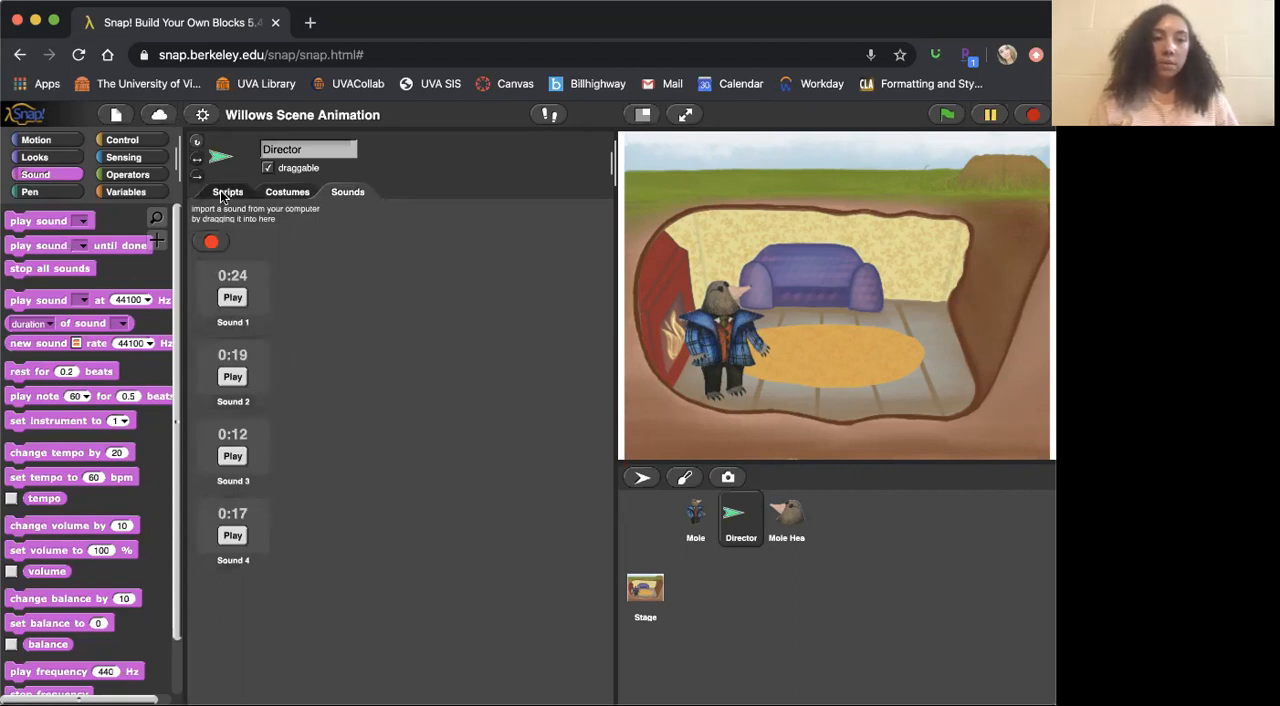
Step: Return to the Director's scripts and move the Scene 1 block up and left
left_click(227, 191)
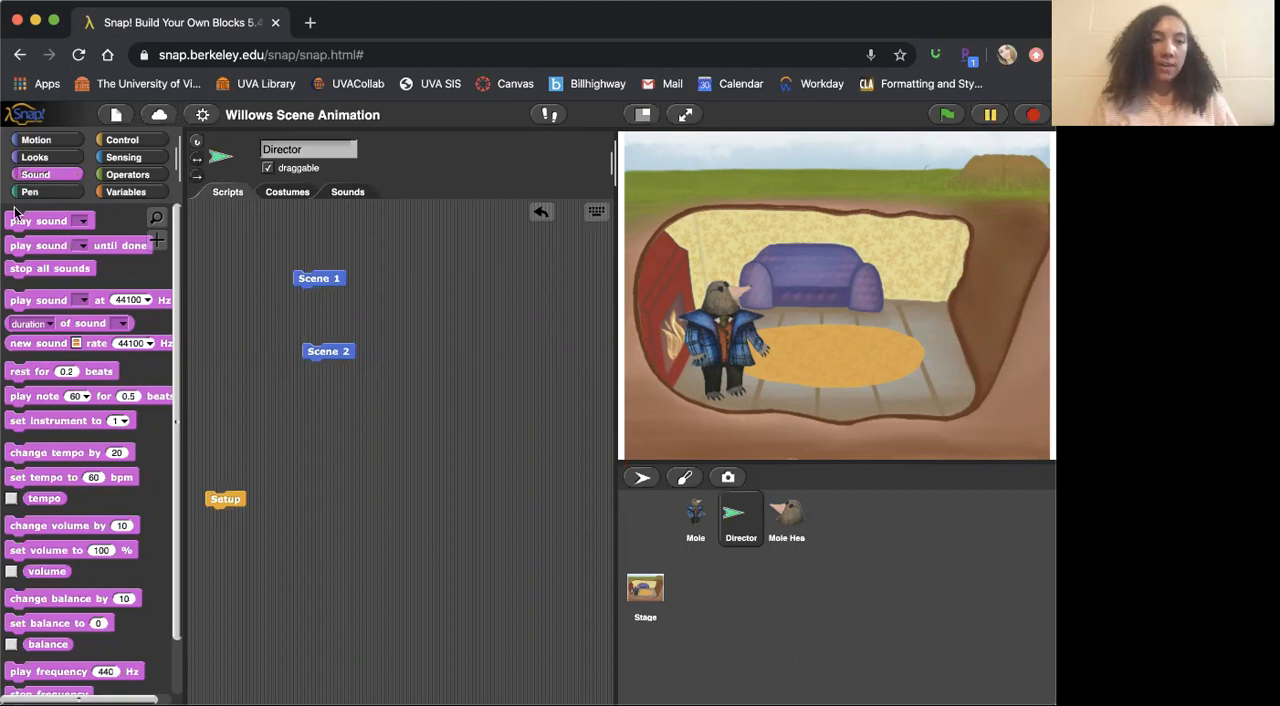
mouse_move(57, 216)
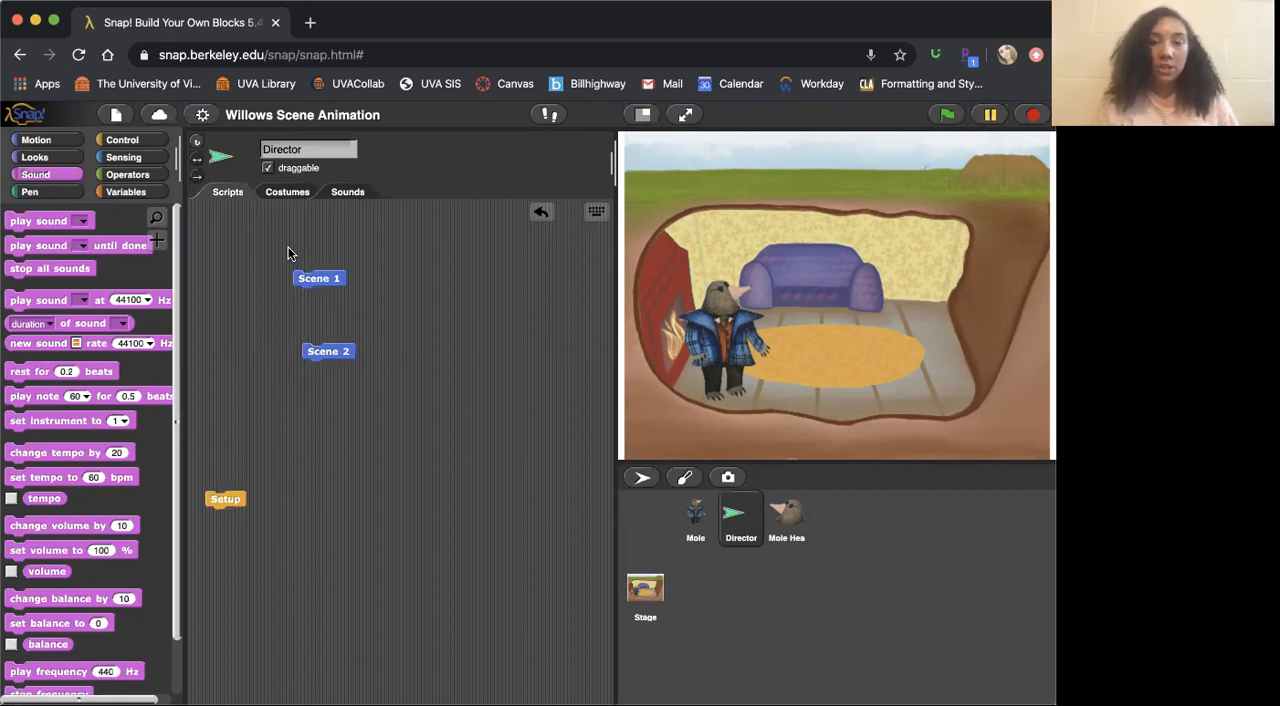
left_click_drag(319, 278, 275, 252)
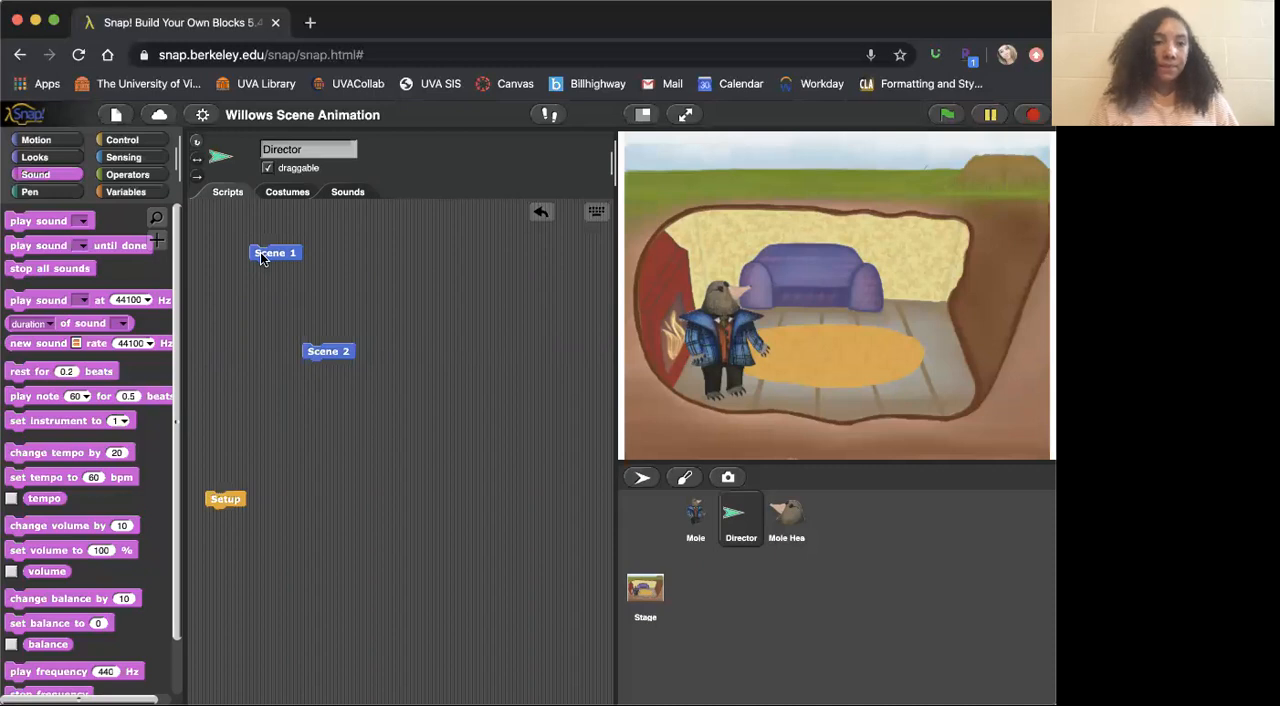
right_click(275, 252)
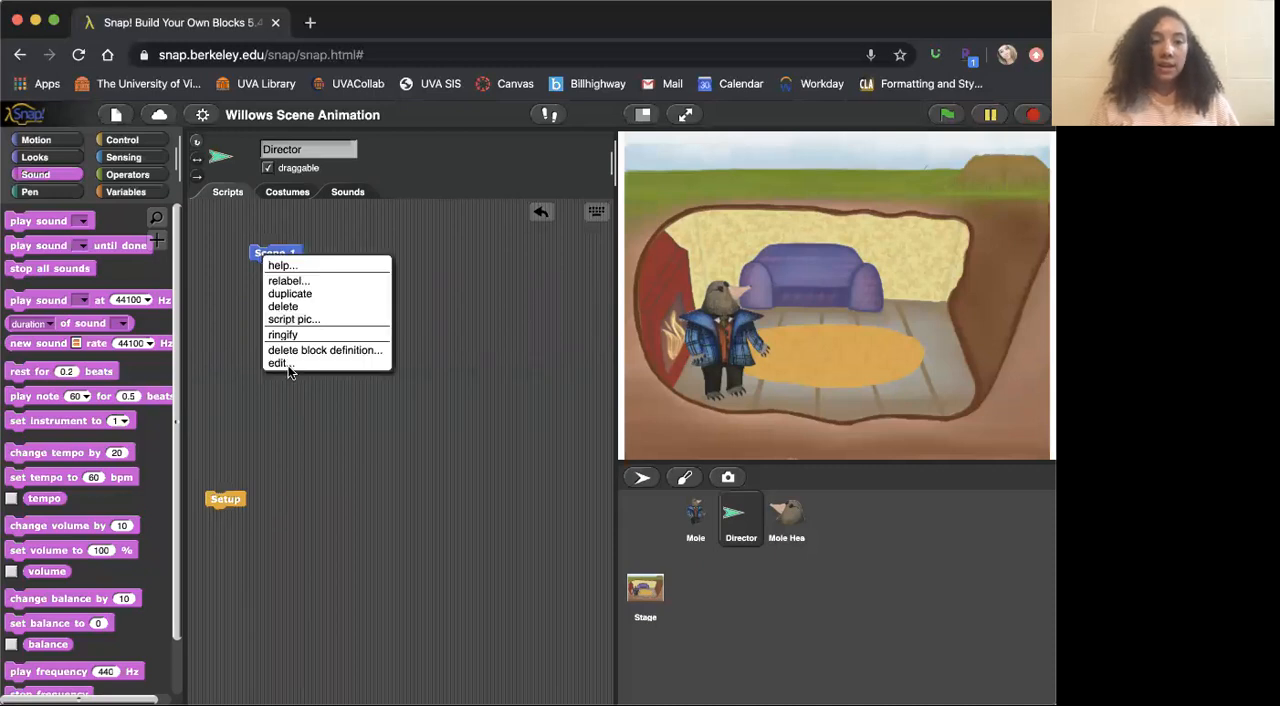
left_click(278, 363)
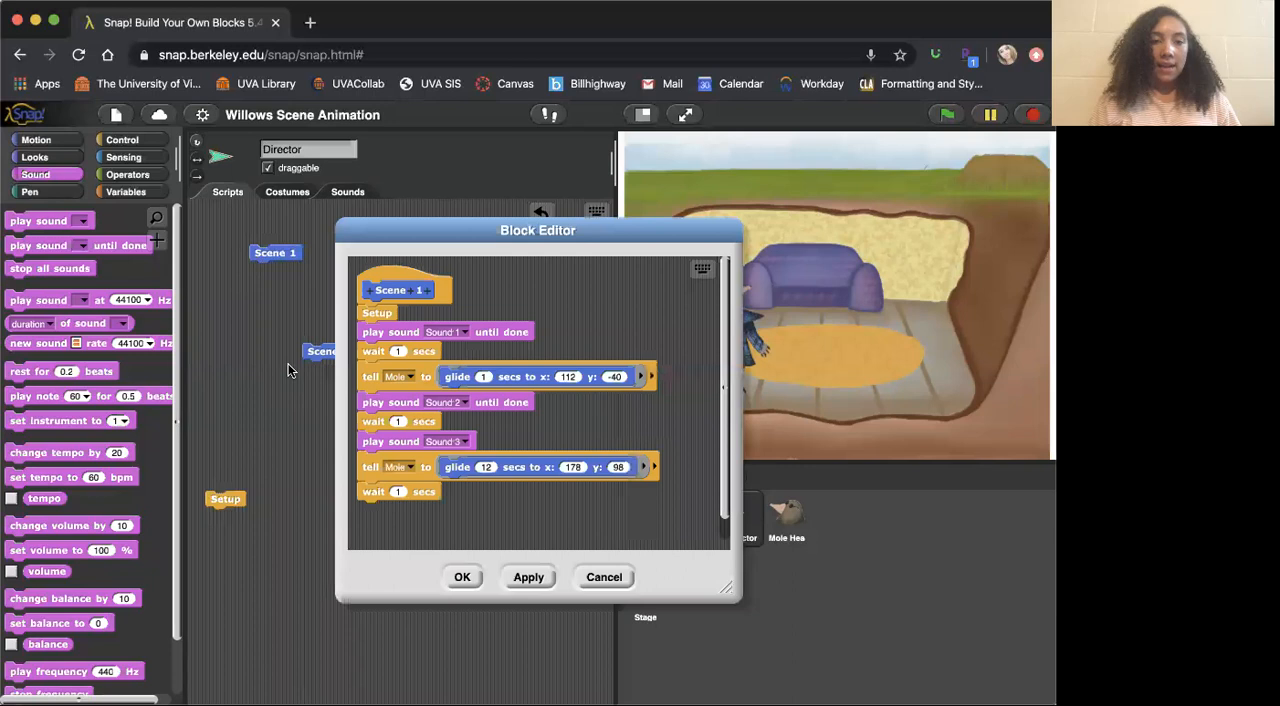
mouse_move(393, 343)
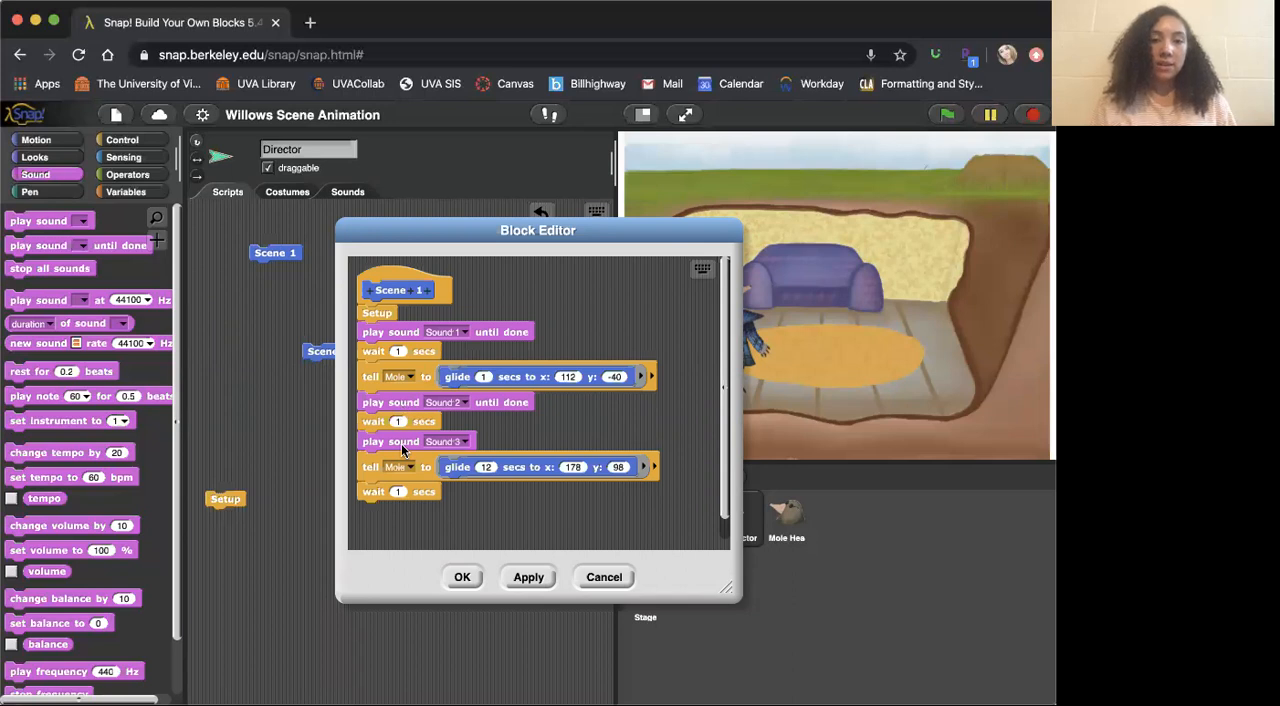
mouse_move(461, 576)
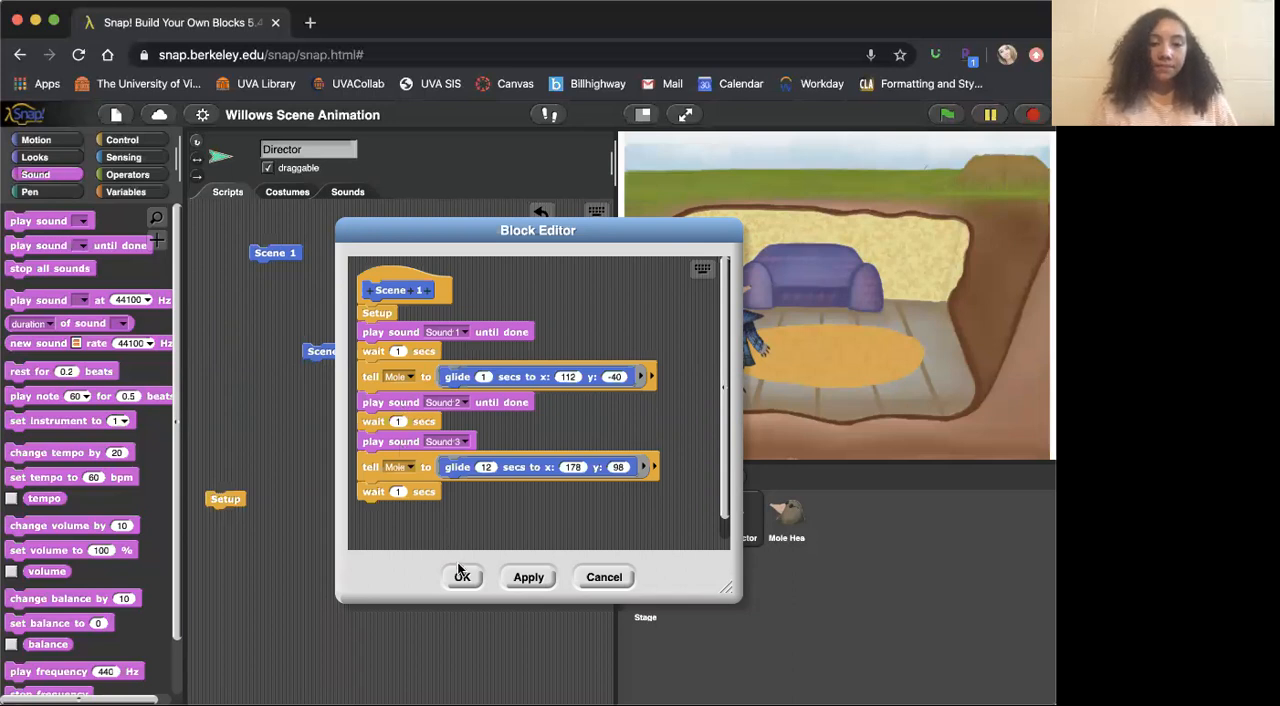
left_click(461, 577)
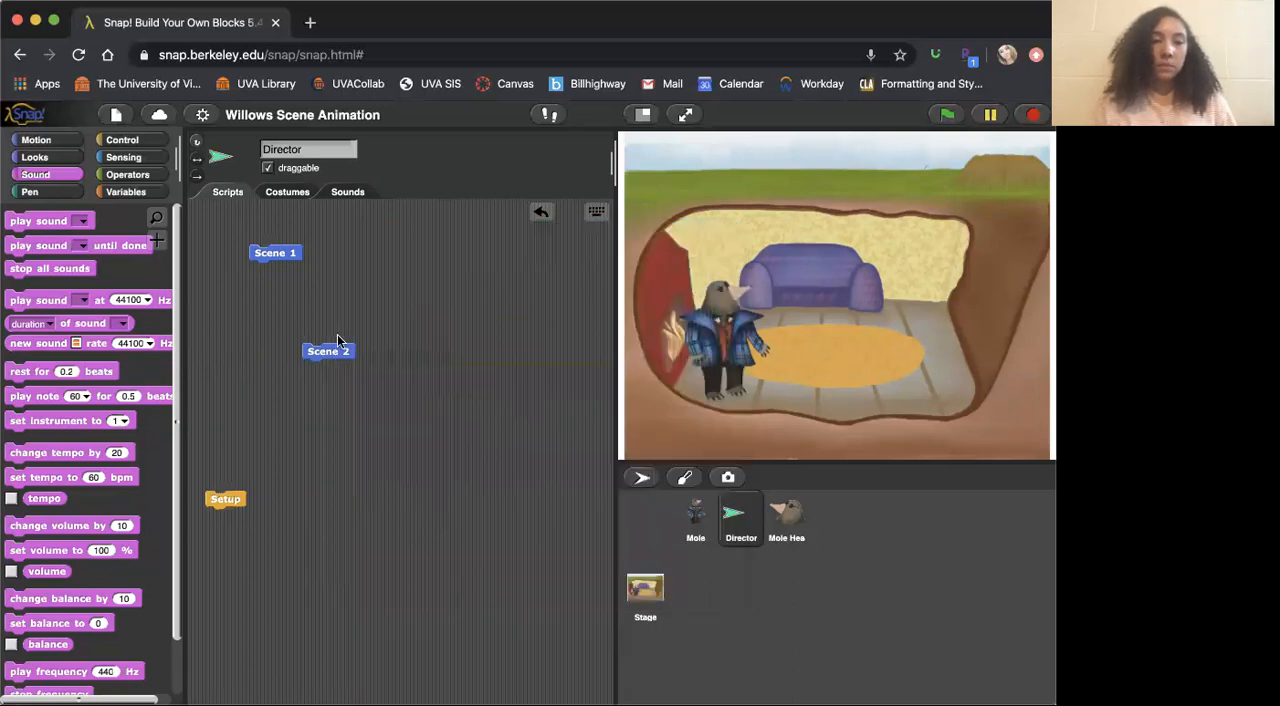
Step: Open the Scene 2 and Setup block definitions for review, then close Setup with OK
right_click(328, 351)
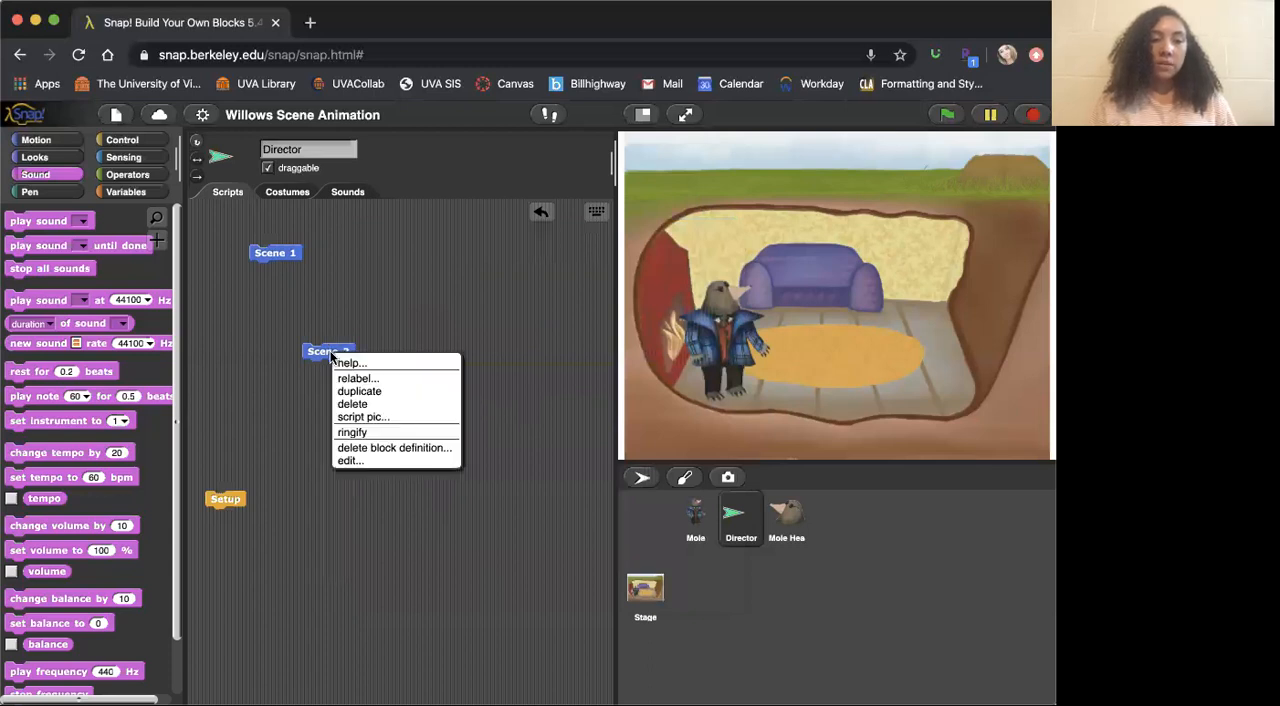
left_click(349, 460)
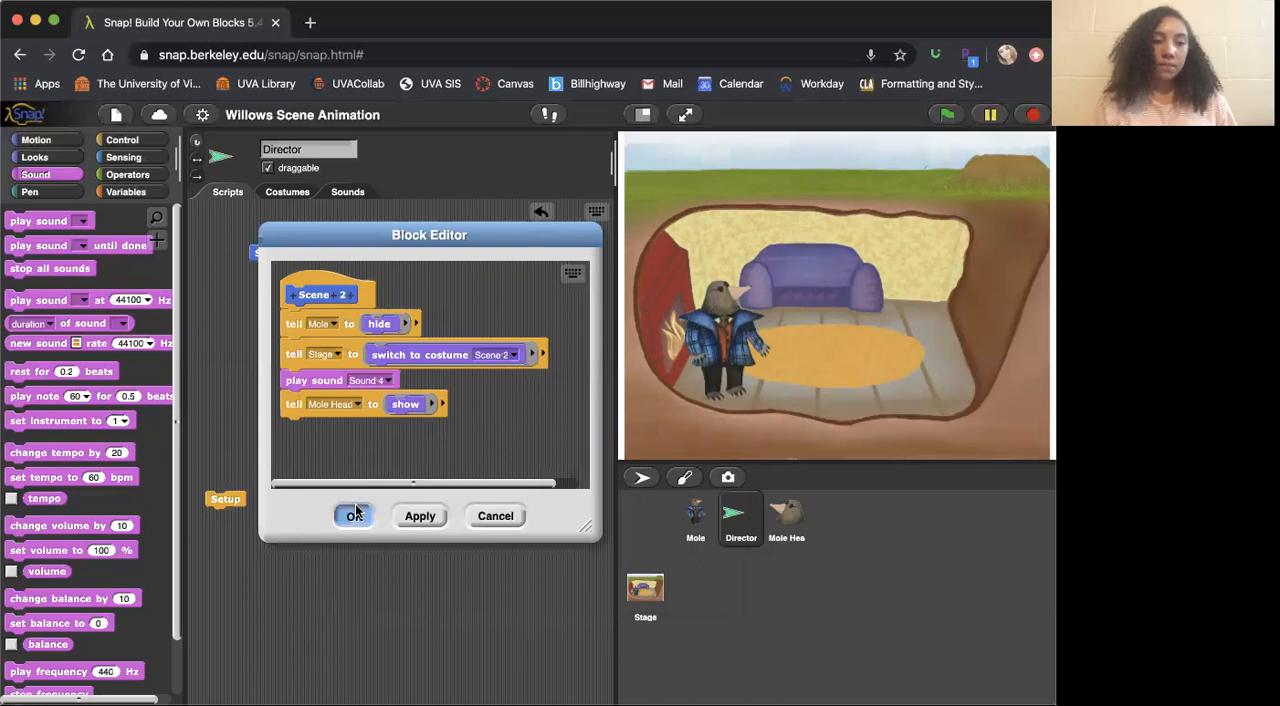
right_click(225, 498)
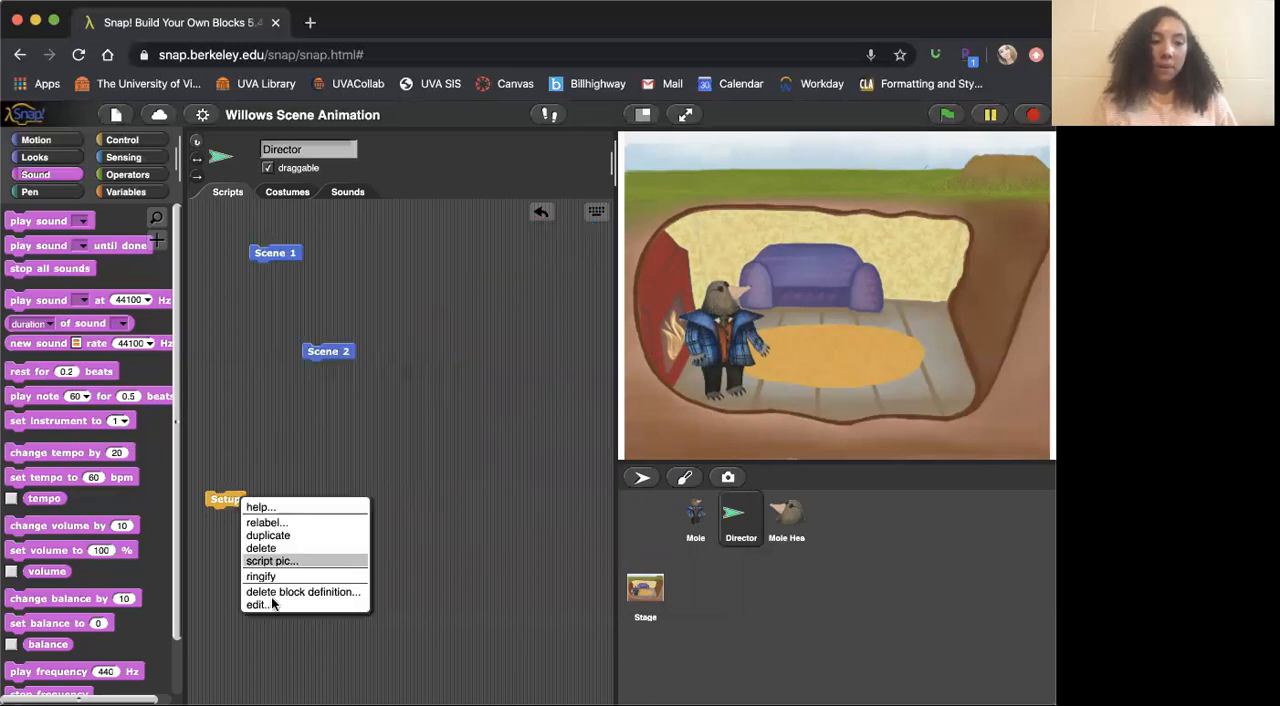
left_click(258, 604)
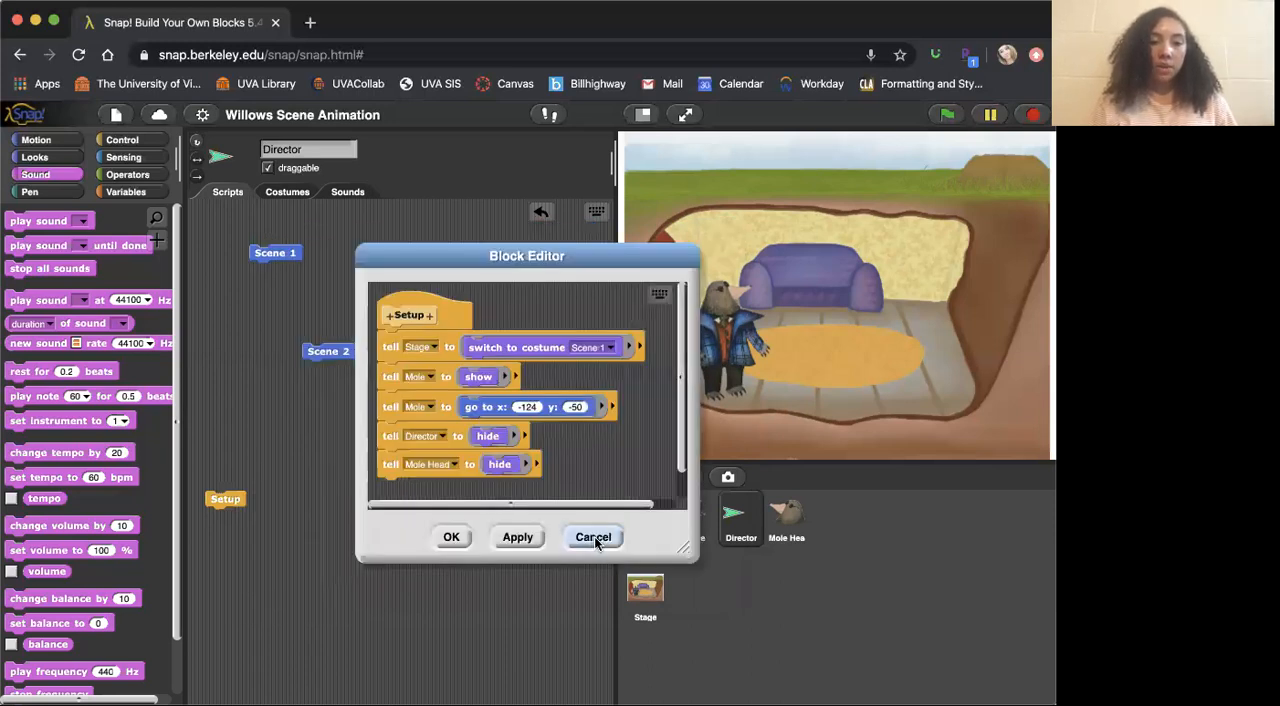
mouse_move(883, 406)
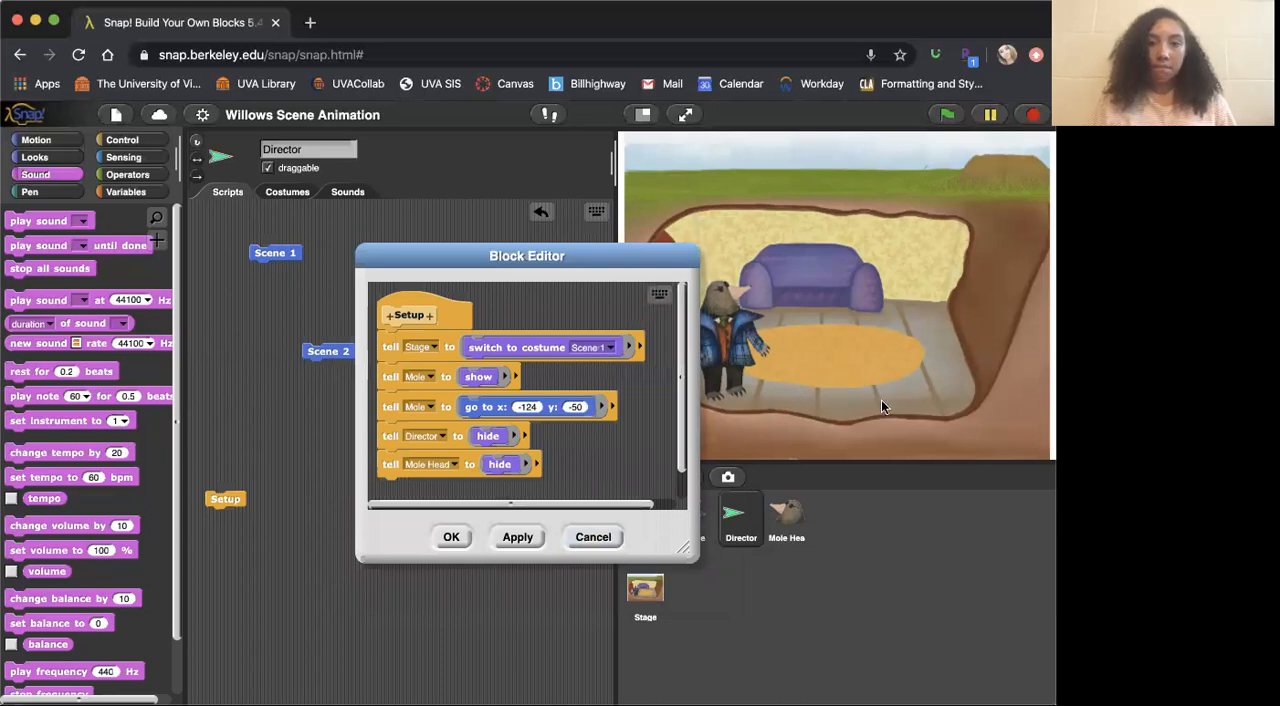
mouse_move(835, 447)
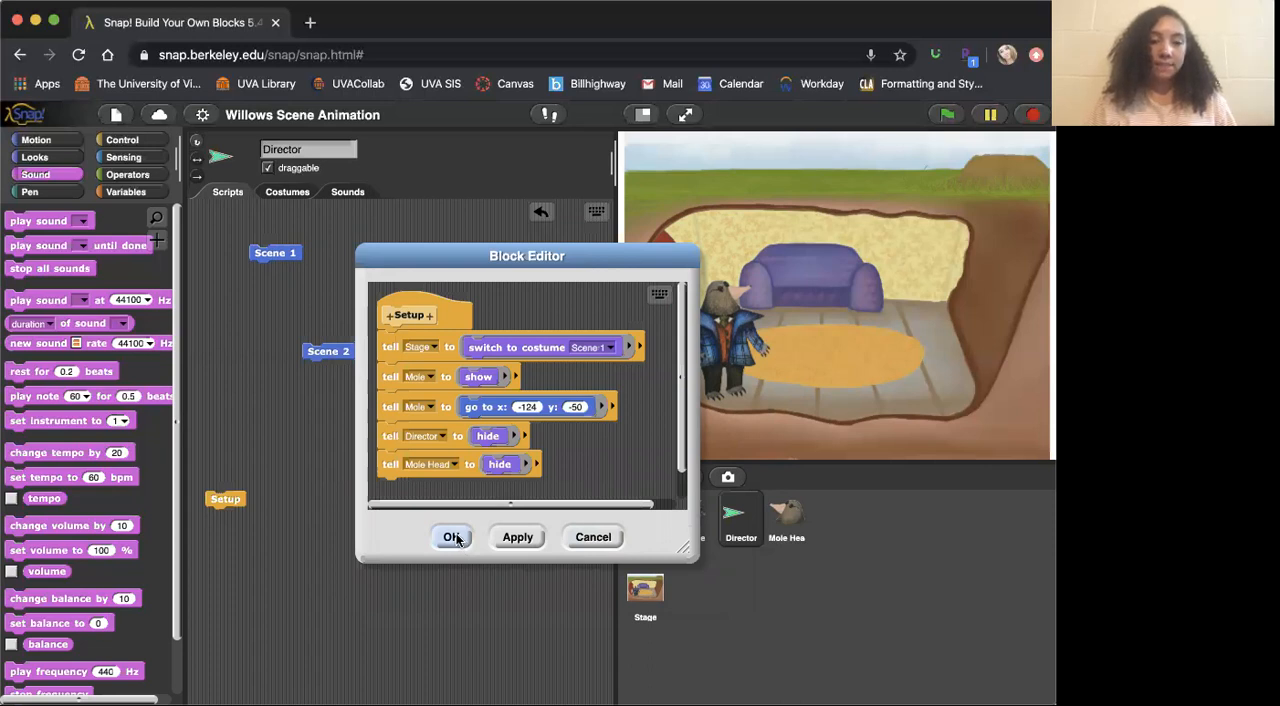
left_click(451, 537)
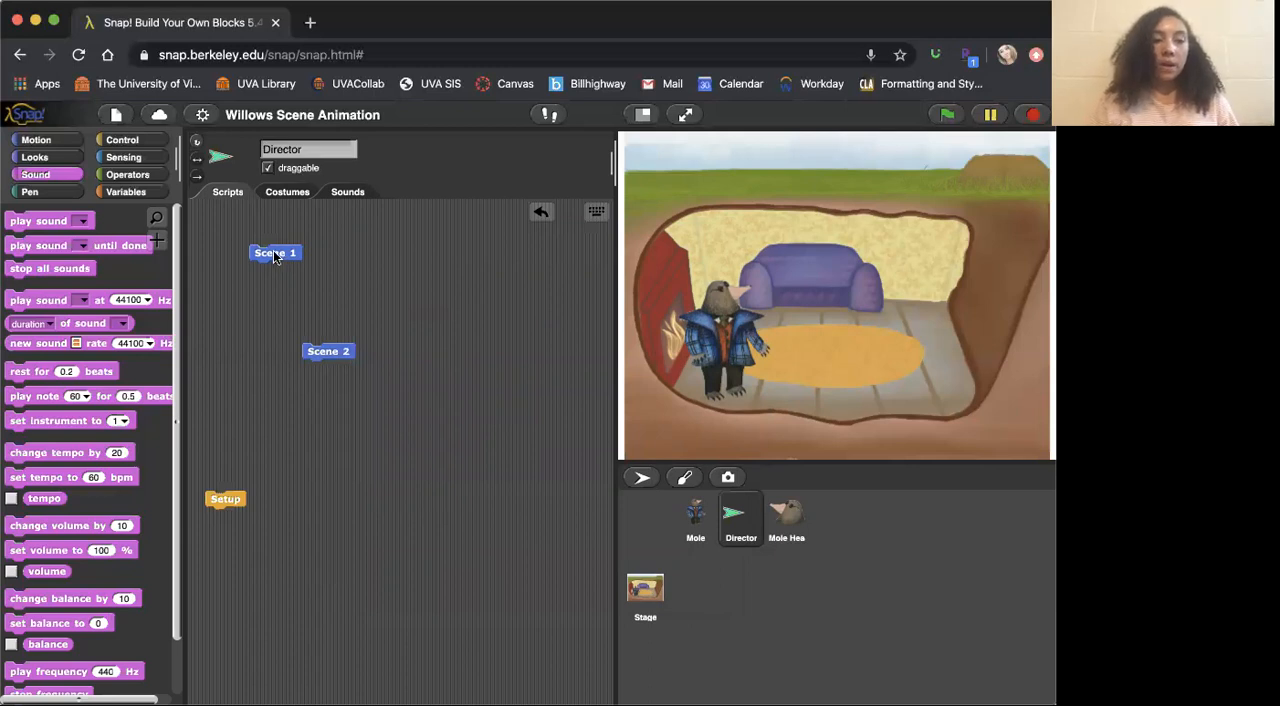
Step: Snap Scene 2 beneath Scene 1 and move the joined script lower
left_click_drag(328, 350, 275, 271)
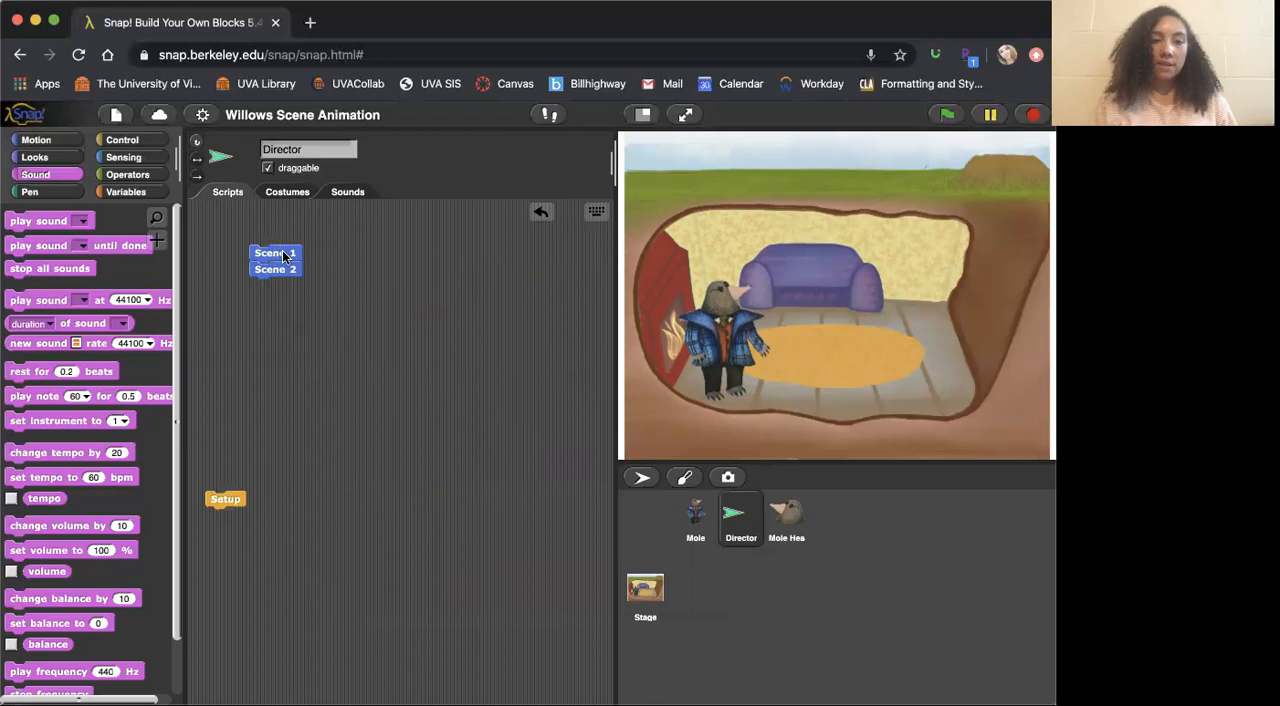
left_click_drag(275, 260, 298, 317)
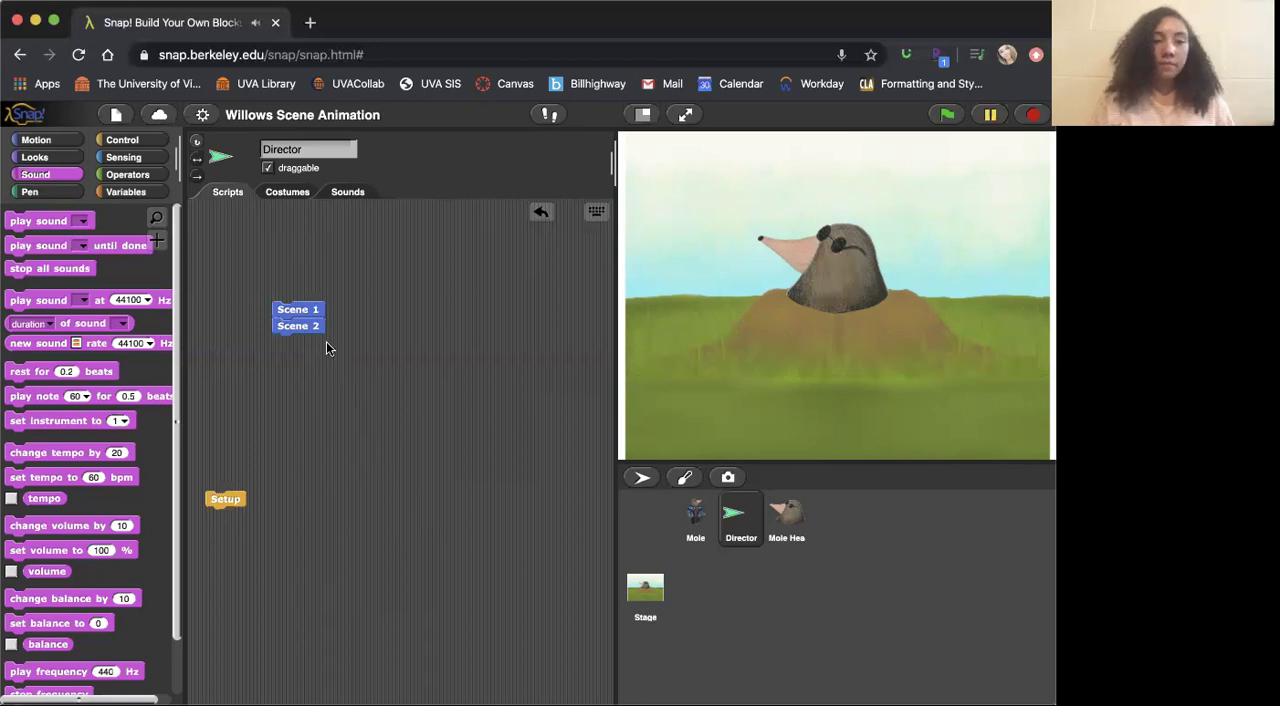
mouse_move(307, 331)
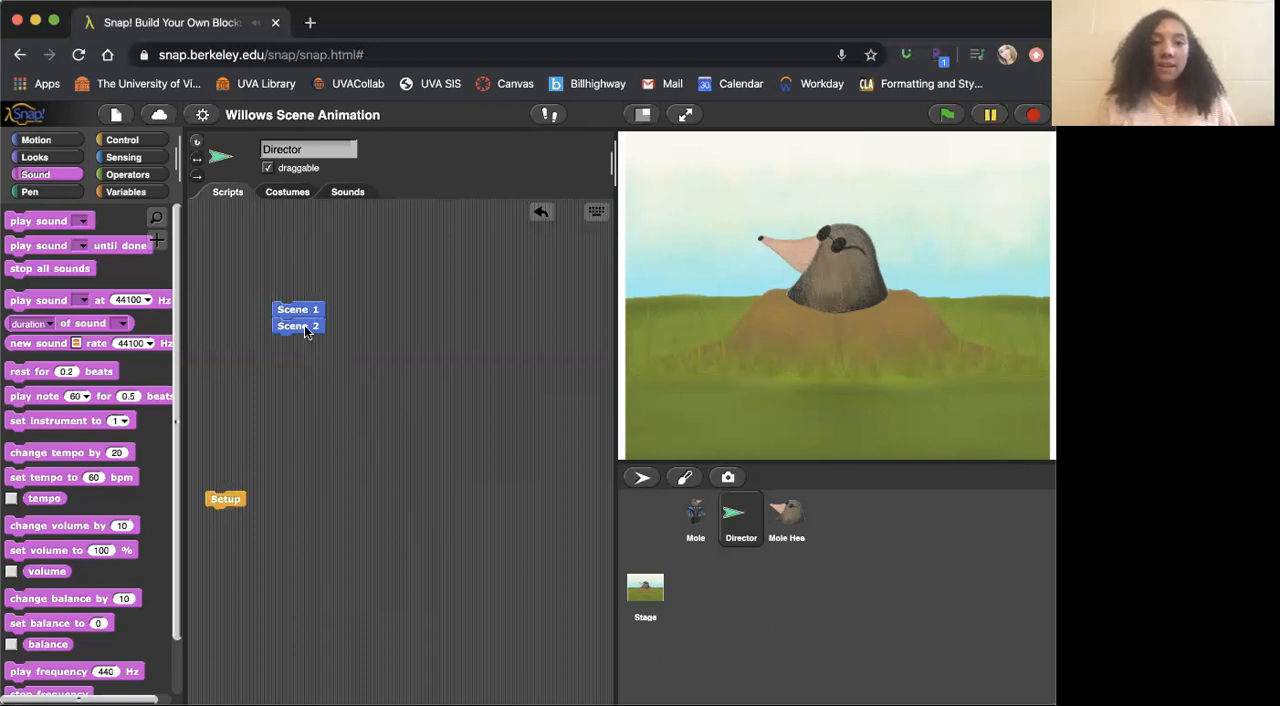
Step: Detach Scene 2 from Scene 1, then view and cancel Scene 1's definition
left_click_drag(298, 325, 302, 431)
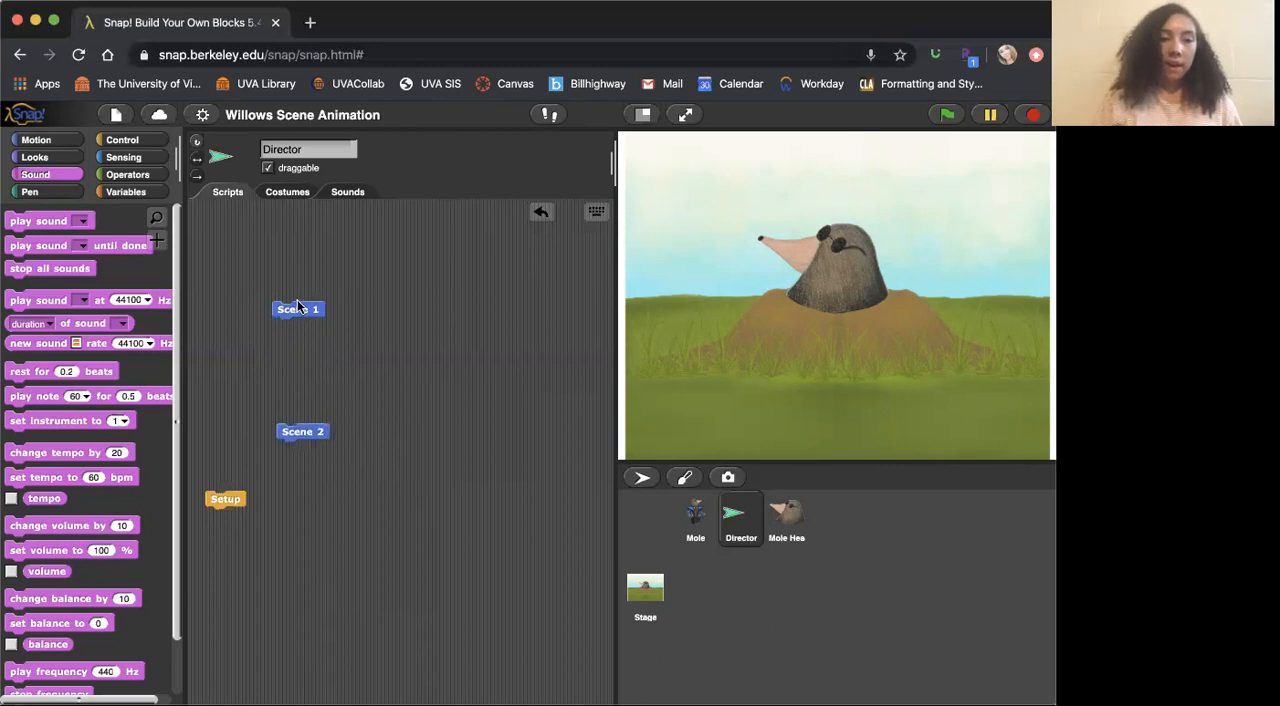
right_click(298, 308)
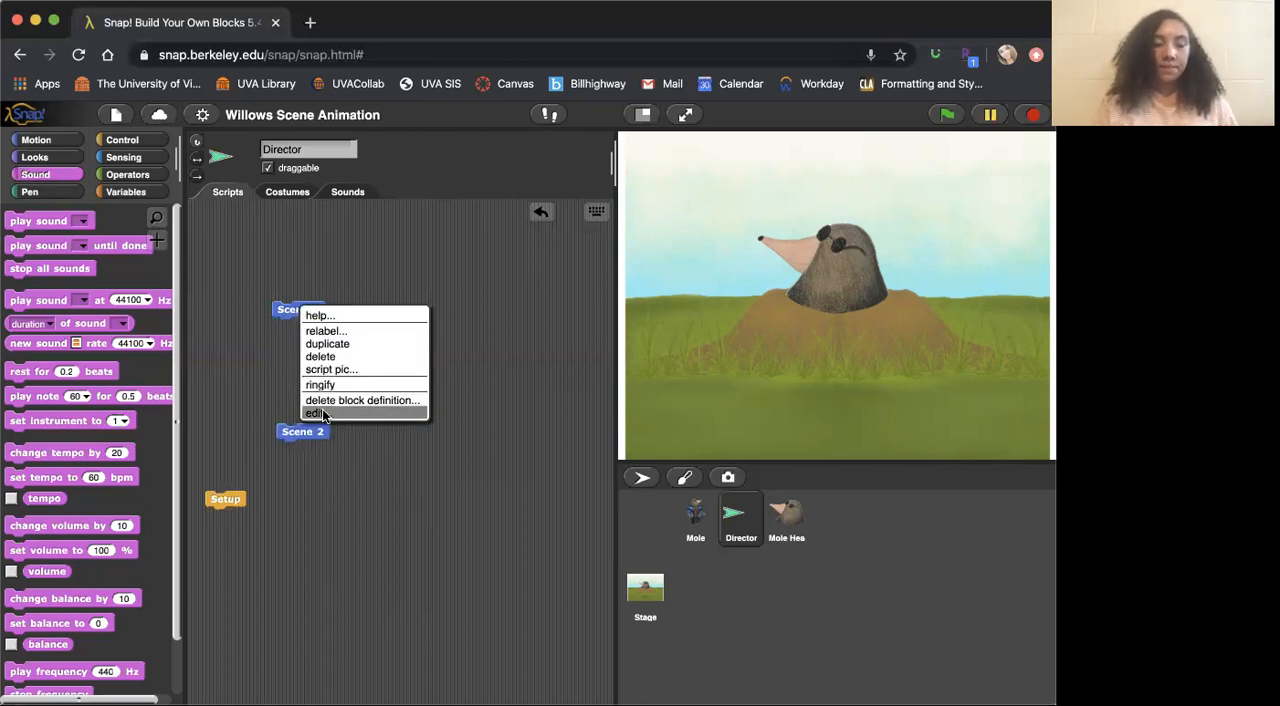
left_click(317, 412)
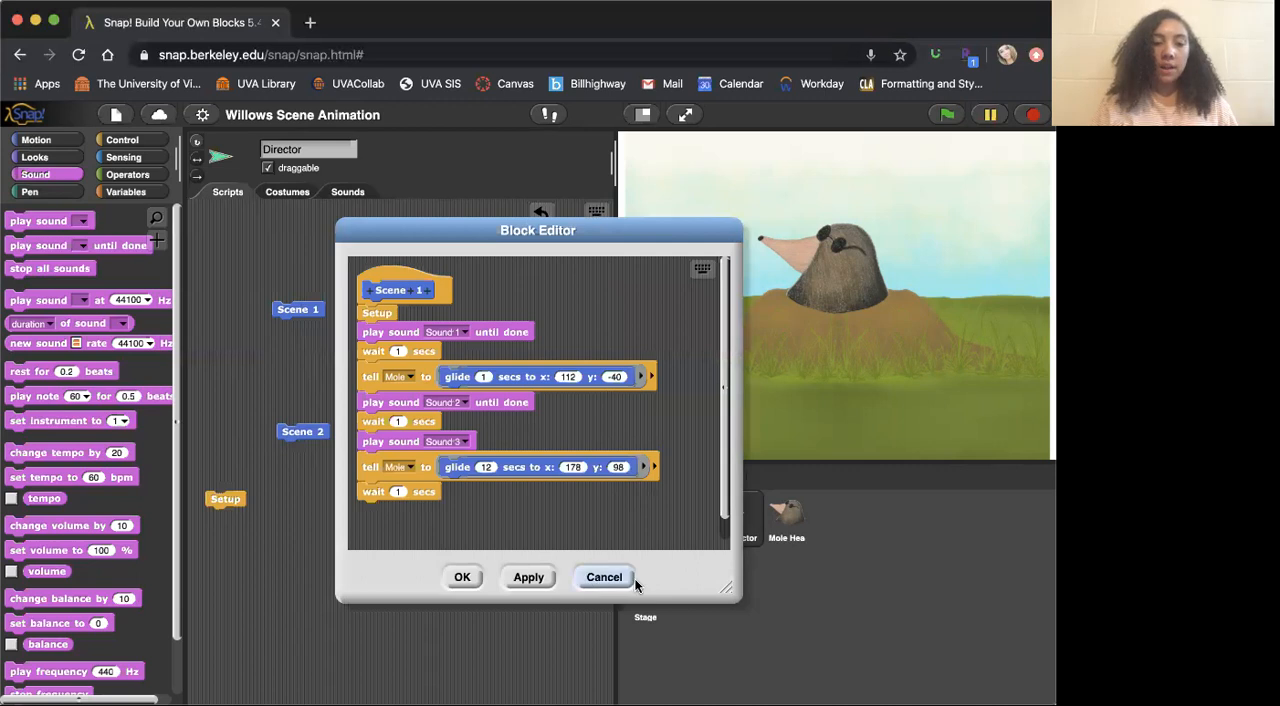
left_click(604, 577)
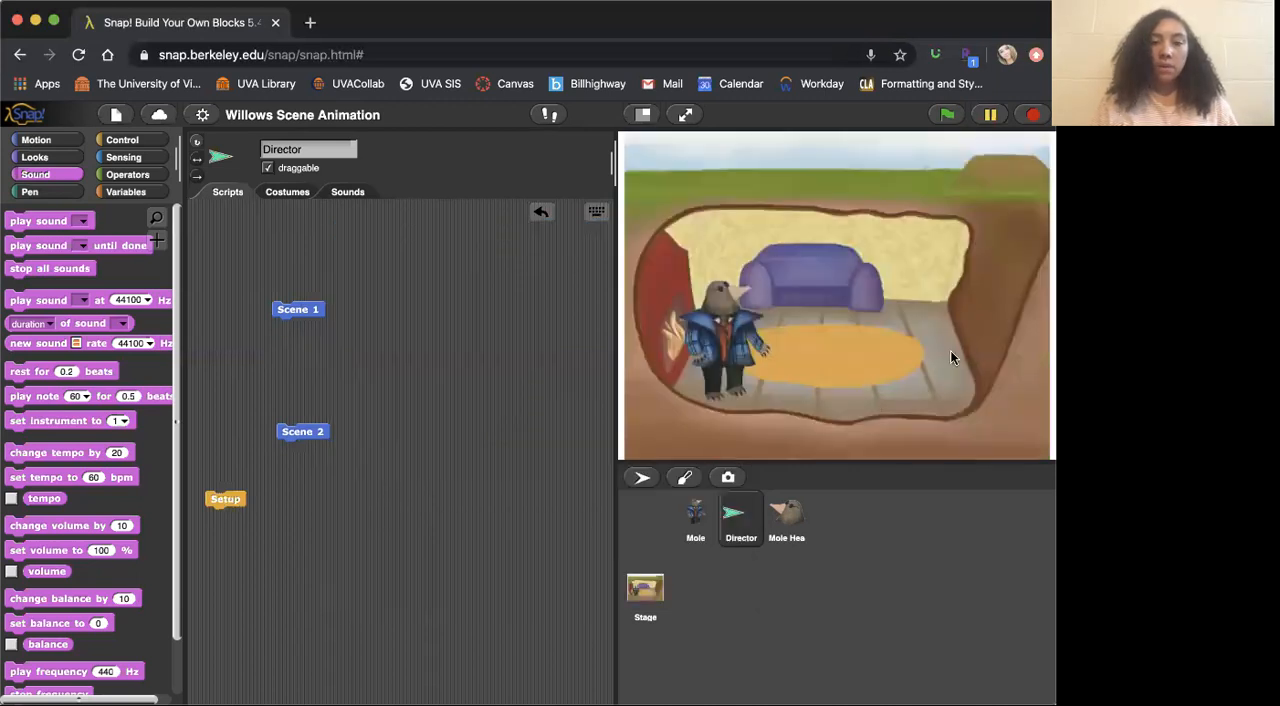
mouse_move(942, 308)
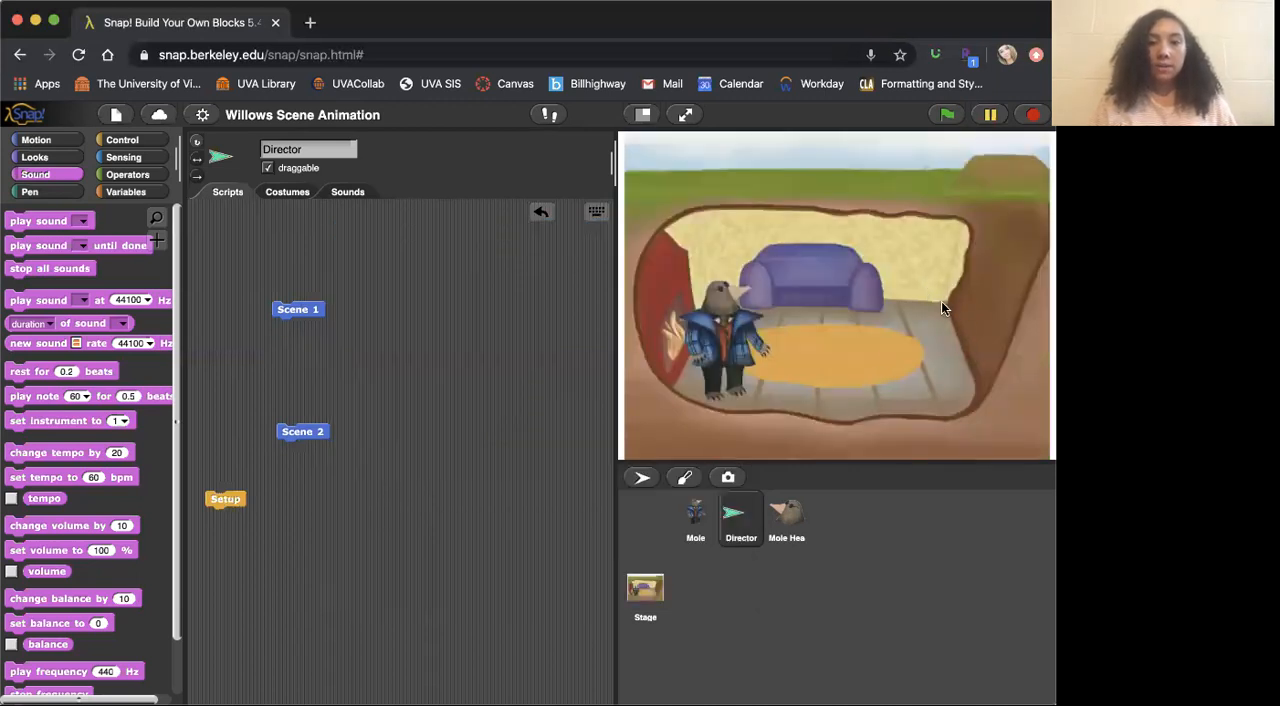
Step: Run Scene 1, showing the mole underground, then review its definition again and close it
left_click(297, 309)
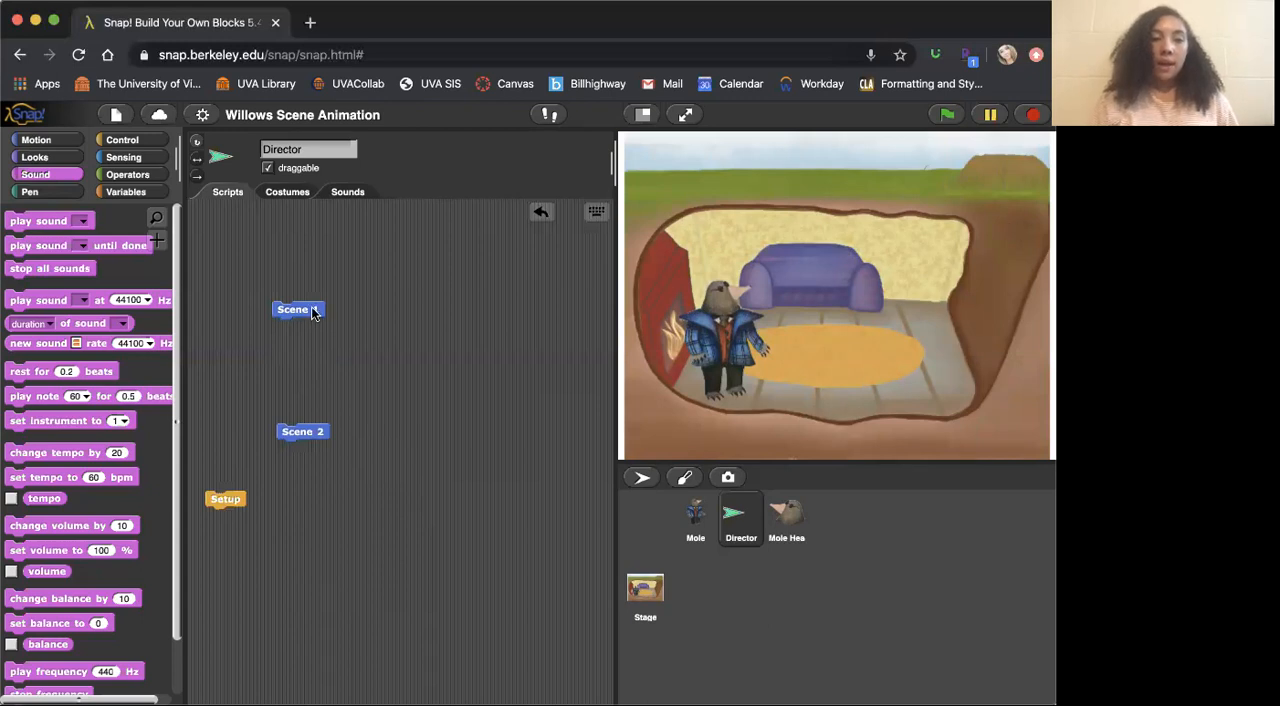
right_click(298, 309)
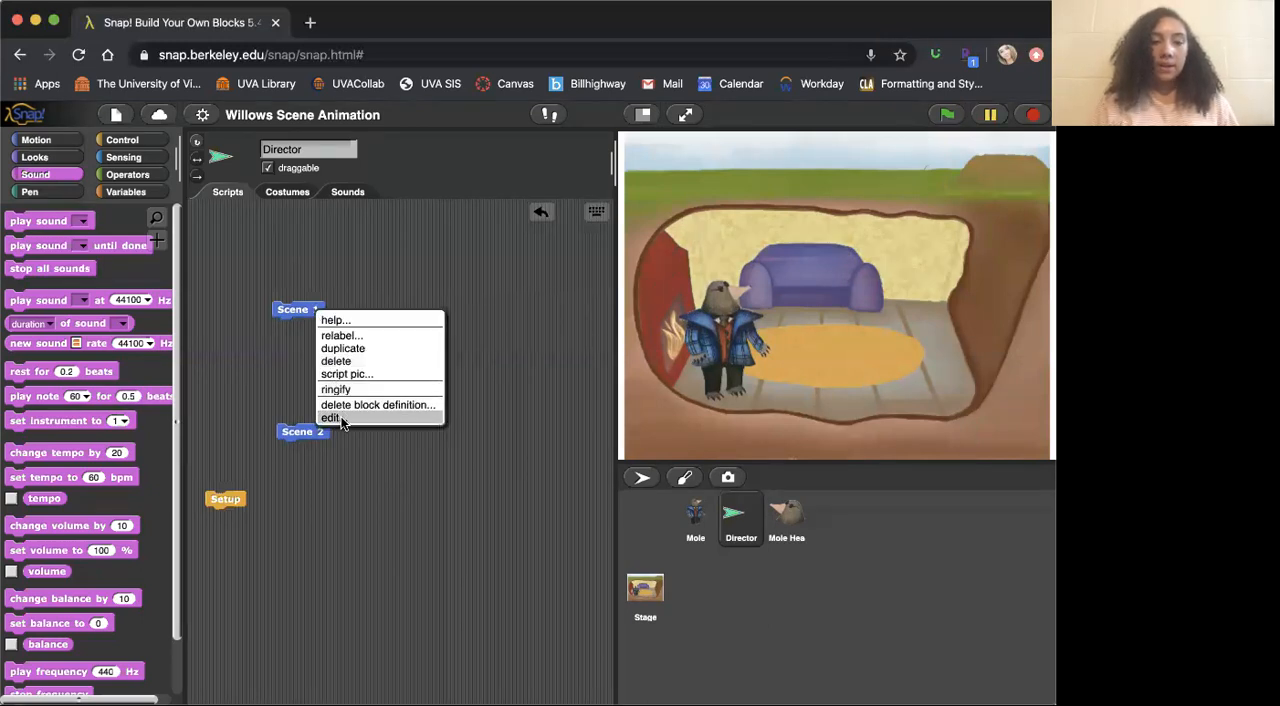
left_click(331, 417)
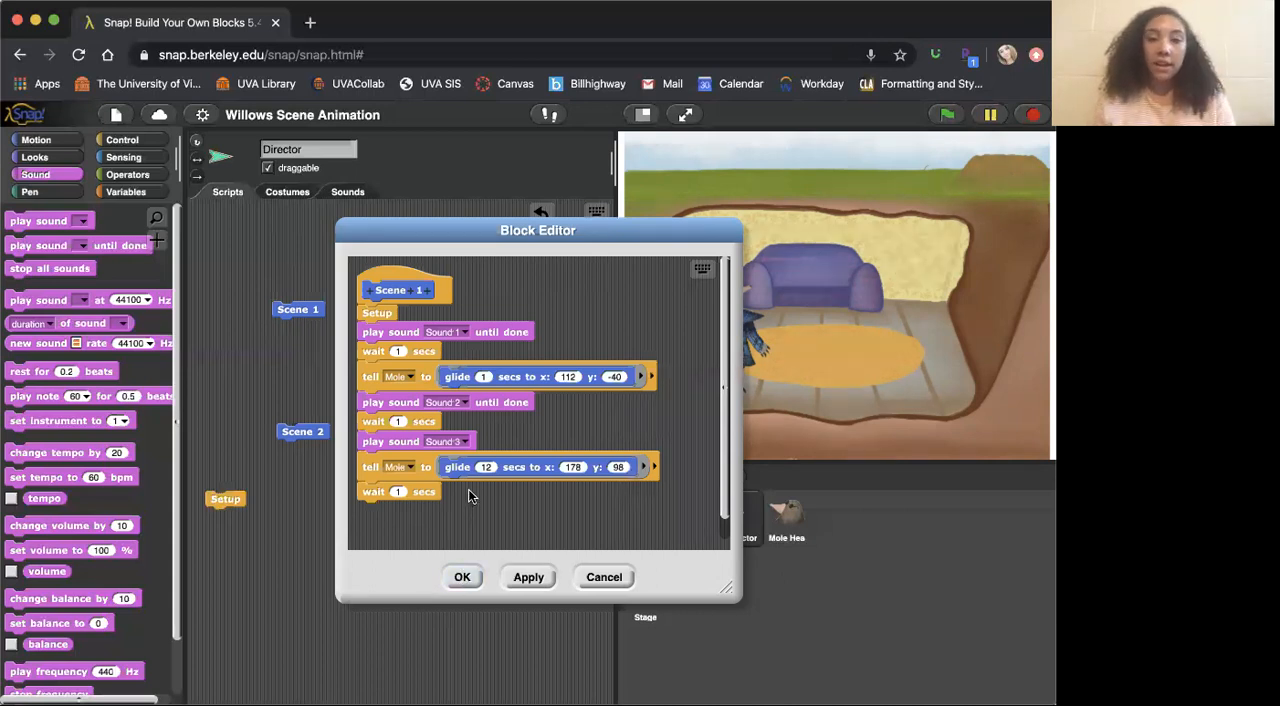
mouse_move(525, 470)
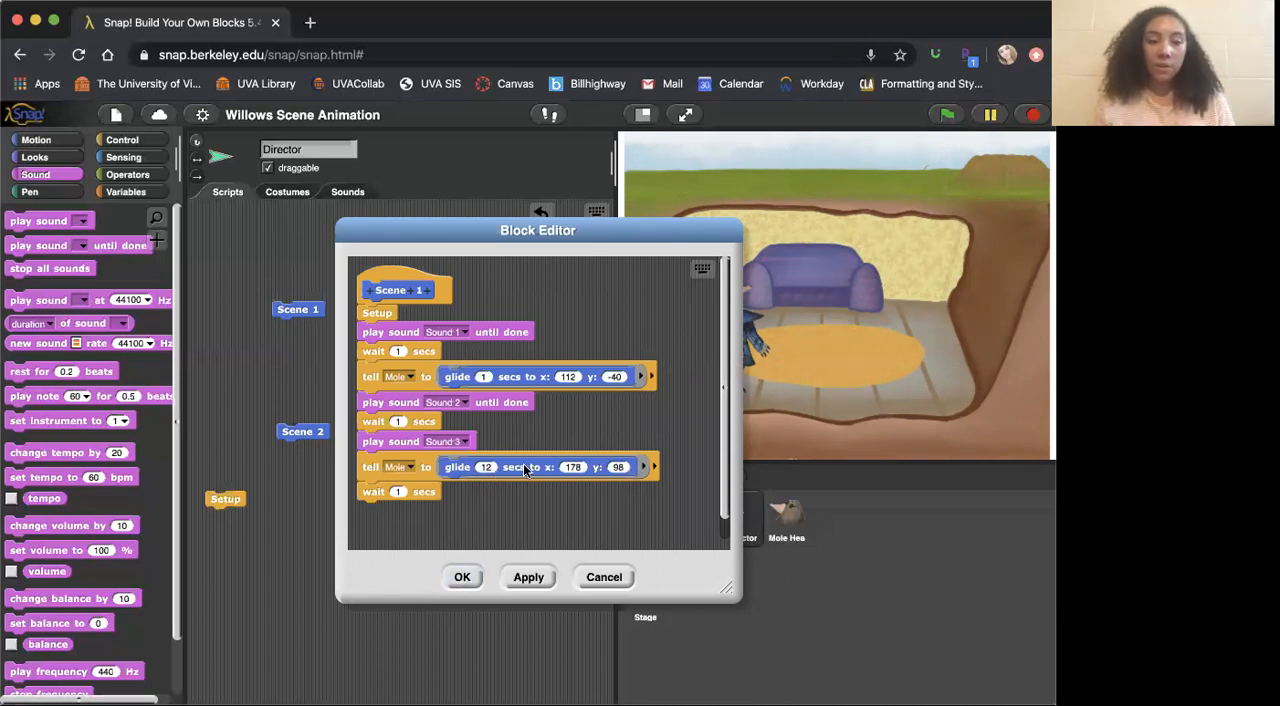
left_click(462, 576)
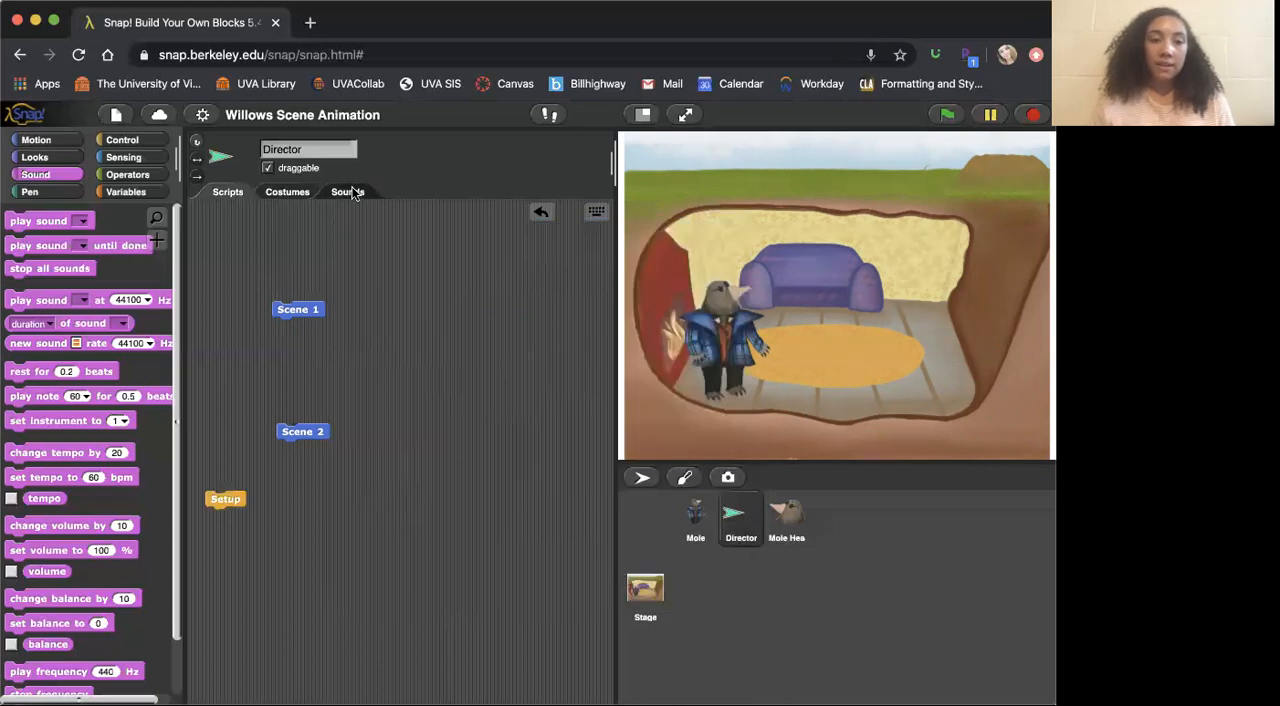
left_click(347, 191)
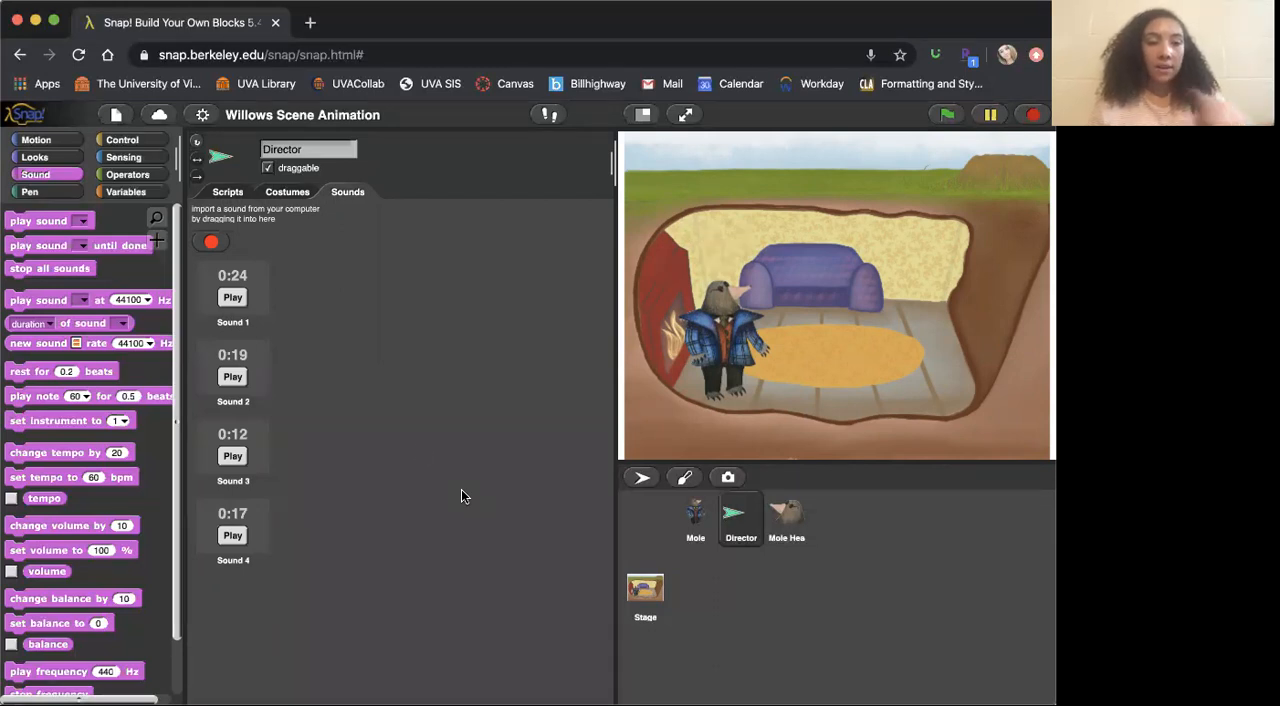
left_click(227, 191)
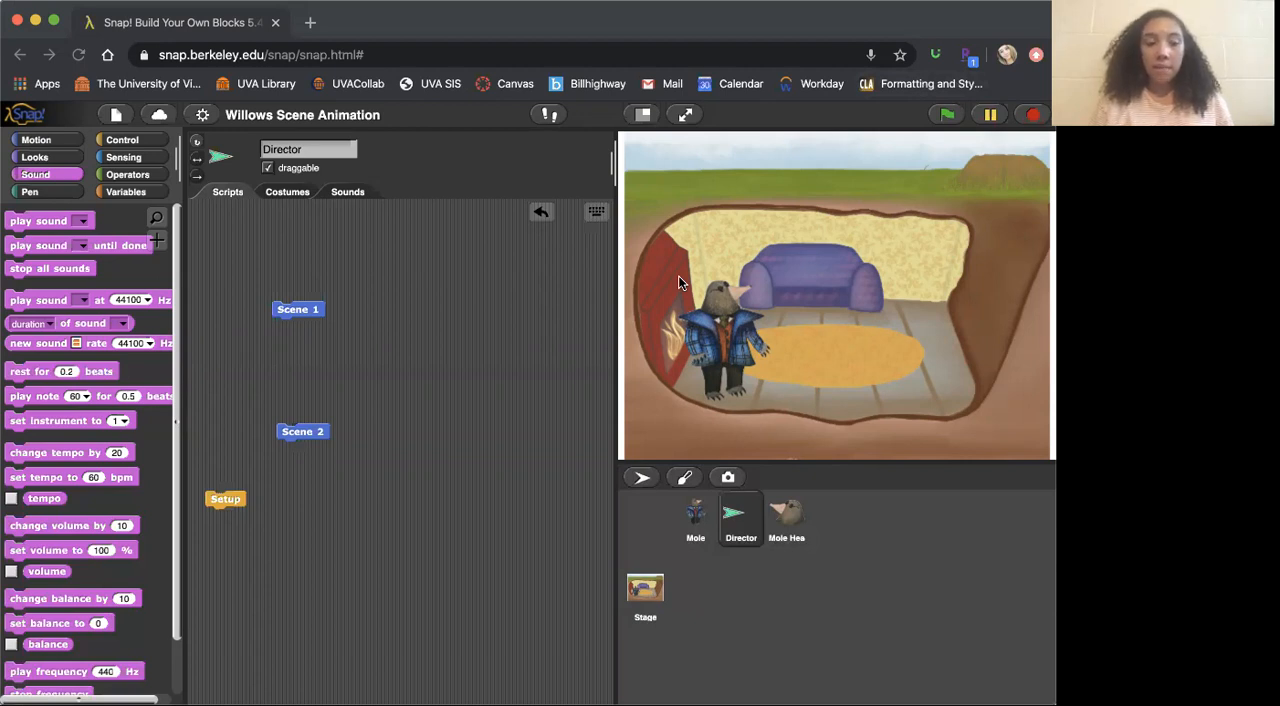
mouse_move(907, 385)
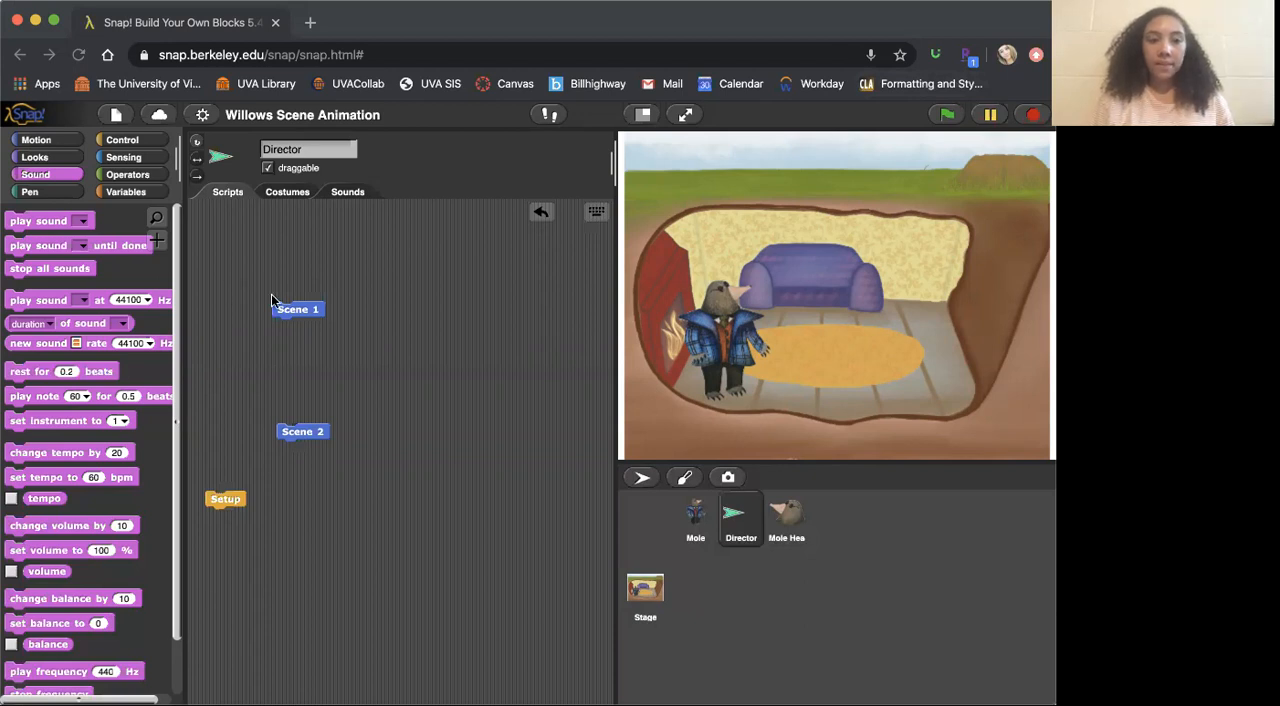
mouse_move(347, 450)
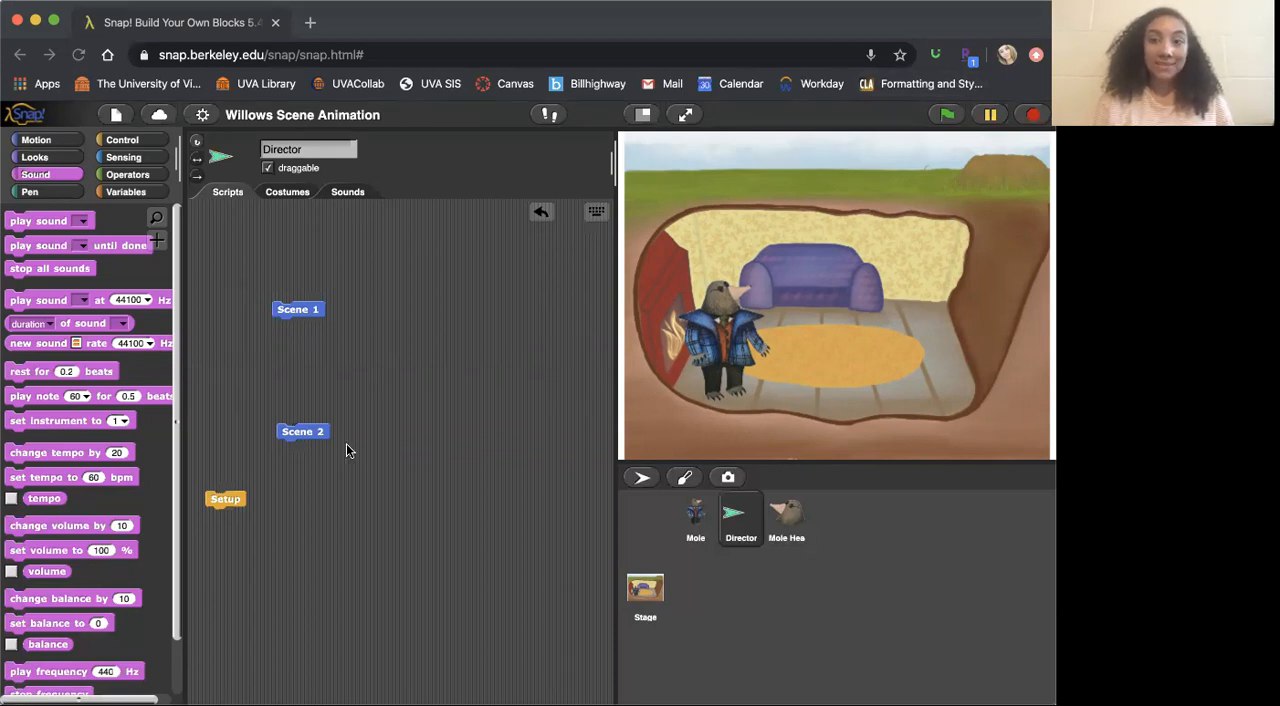